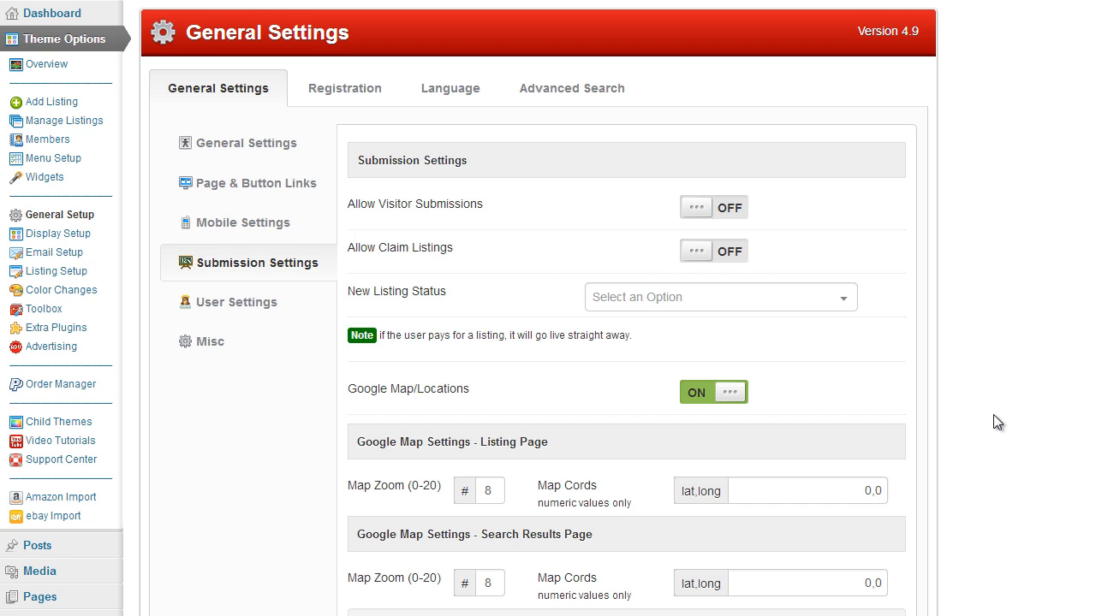
mouse_move(1007, 384)
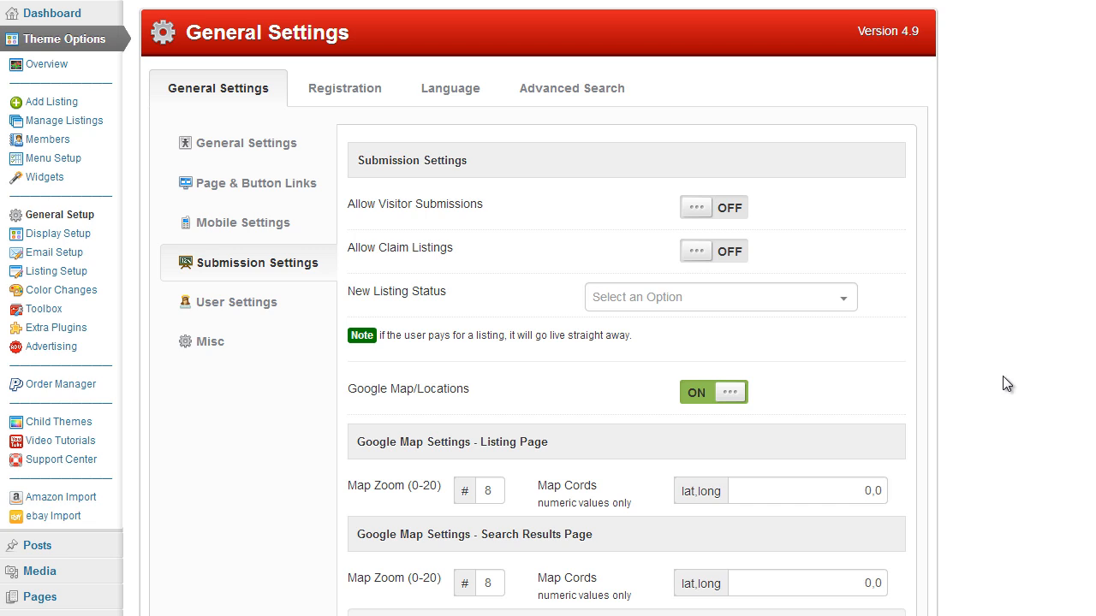
mouse_move(524, 247)
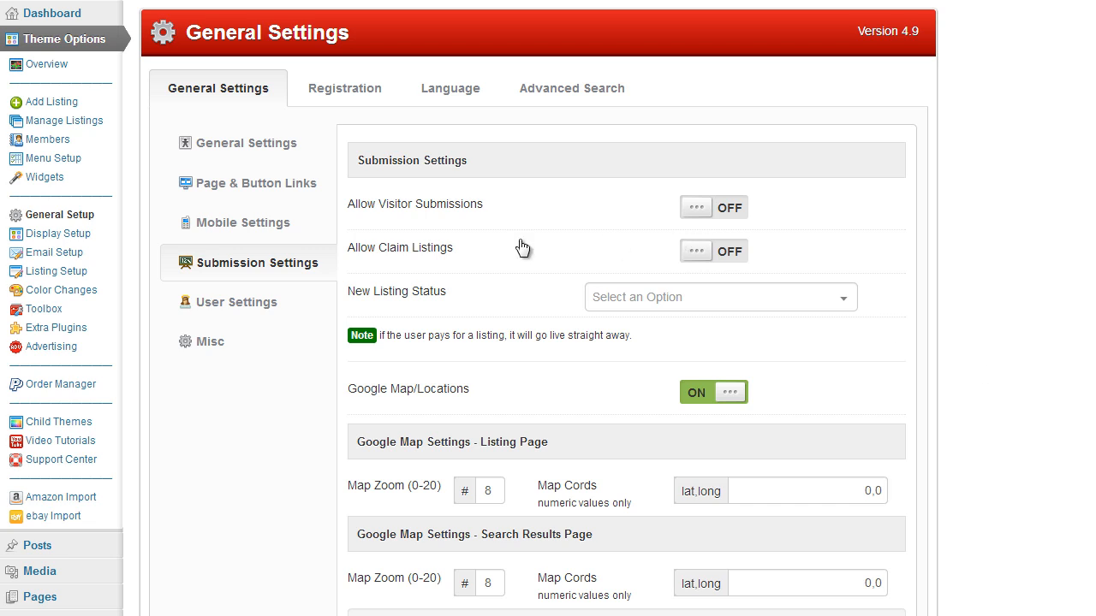
Step: Save the theme settings, check the Registration settings, and return to General Settings
click(247, 144)
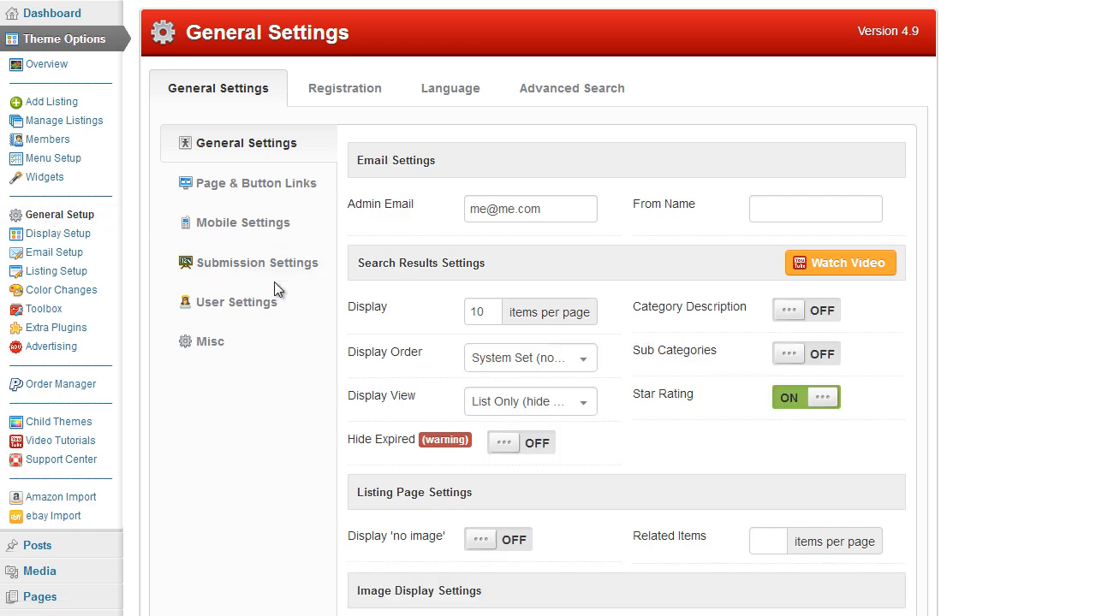
click(257, 263)
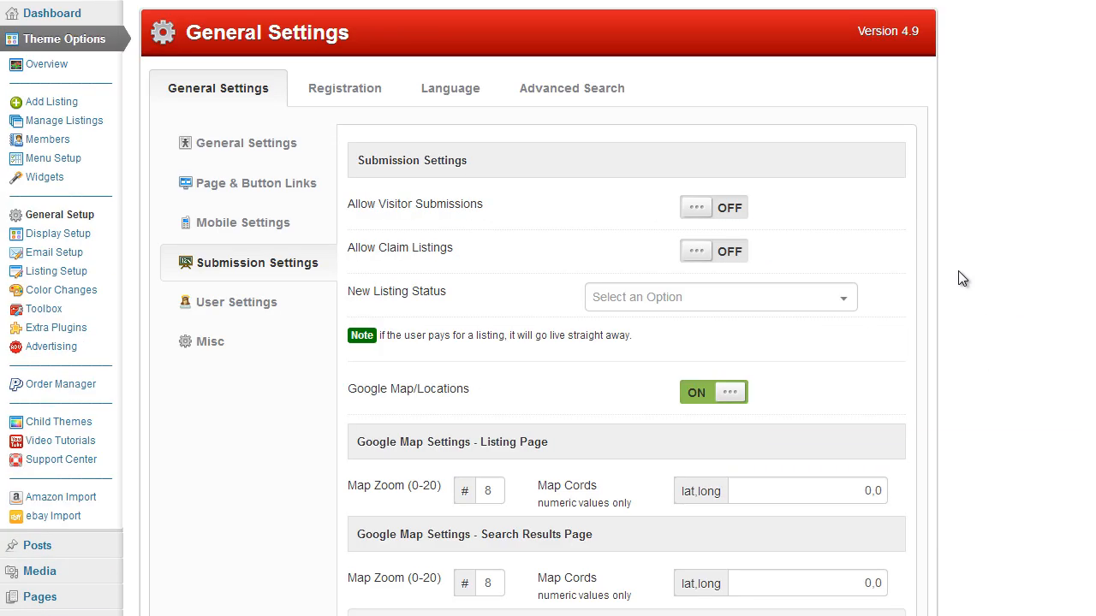
mouse_move(414, 216)
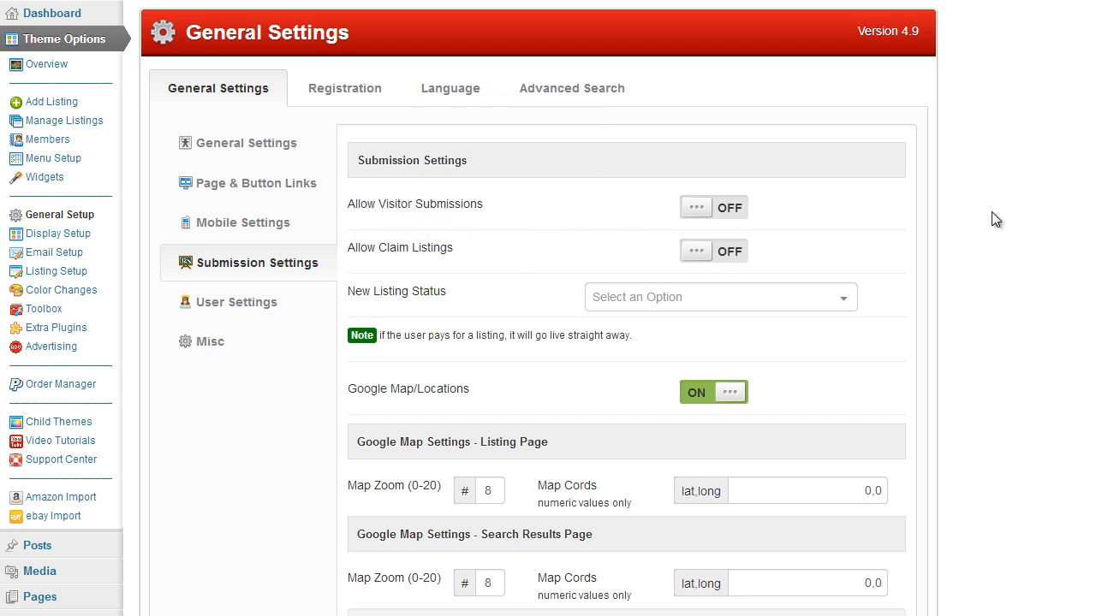
mouse_move(979, 230)
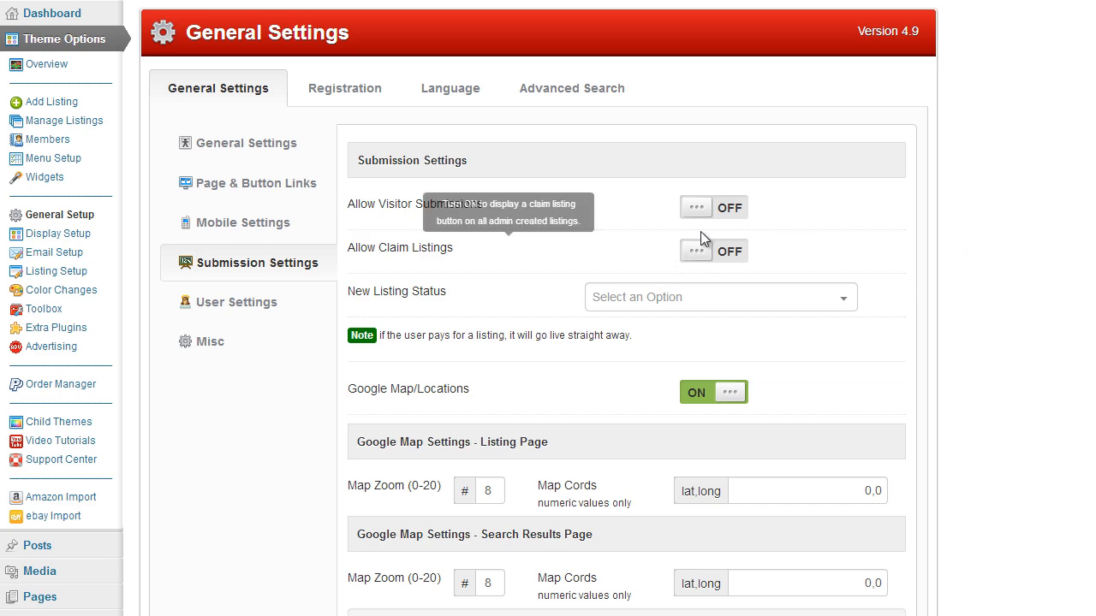
scroll(down, 3)
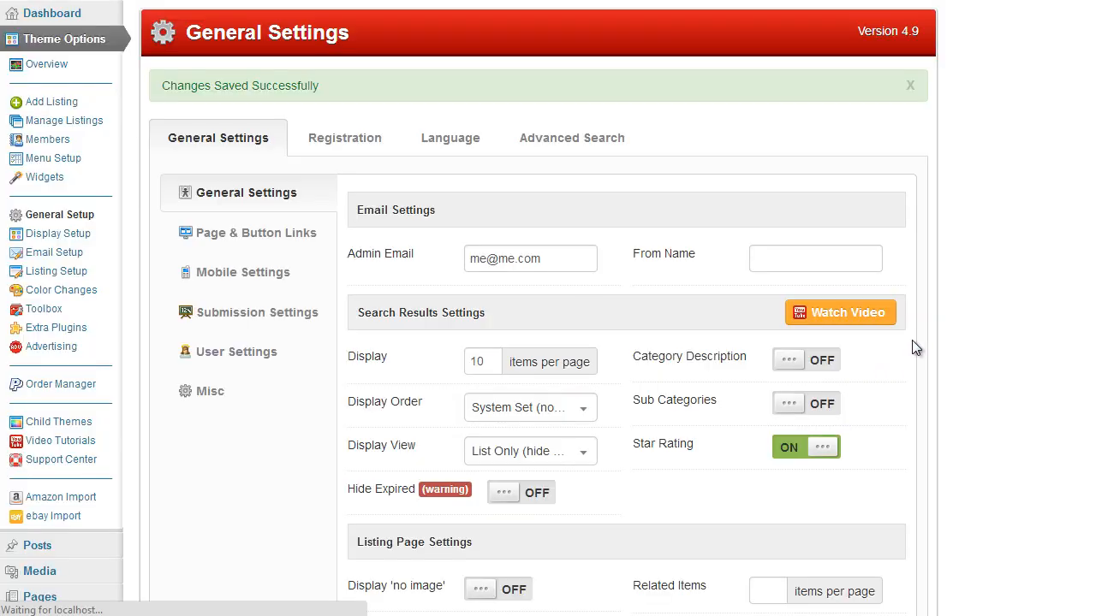
click(344, 137)
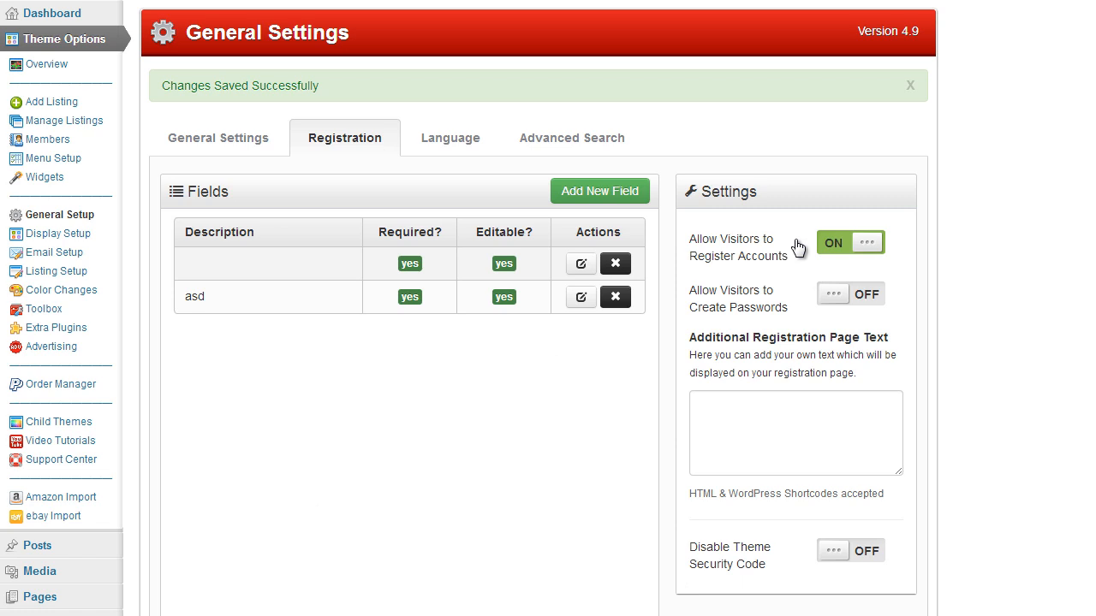
mouse_move(842, 264)
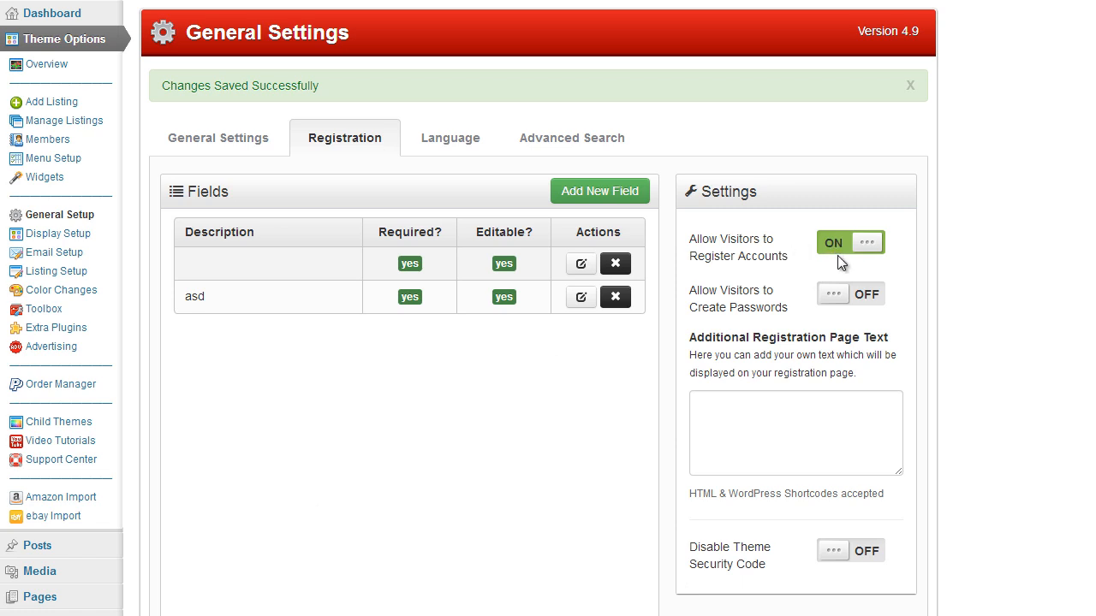
mouse_move(767, 244)
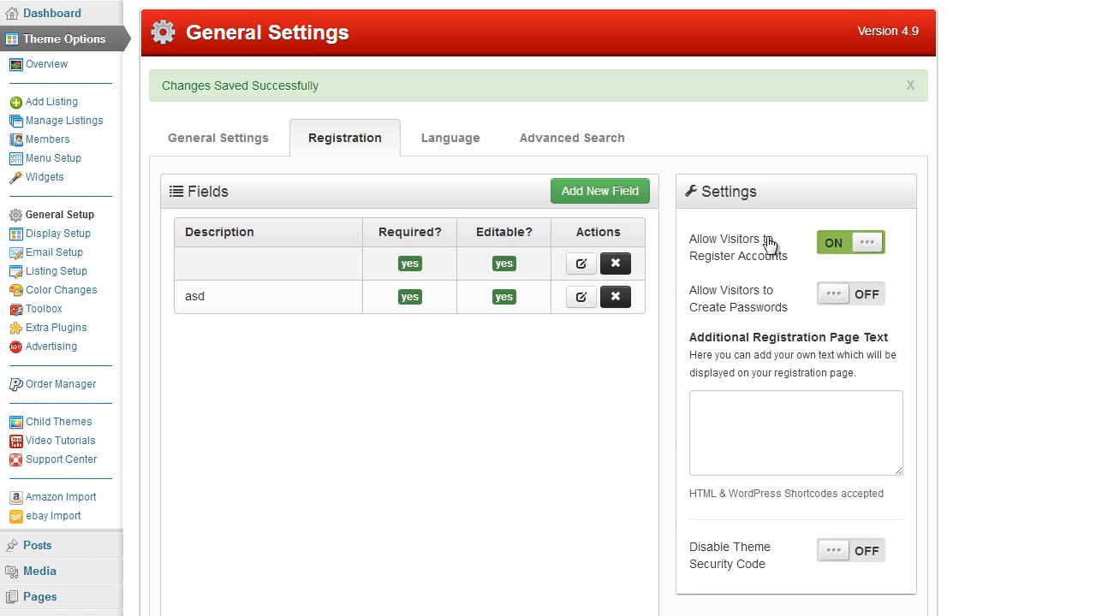
click(219, 137)
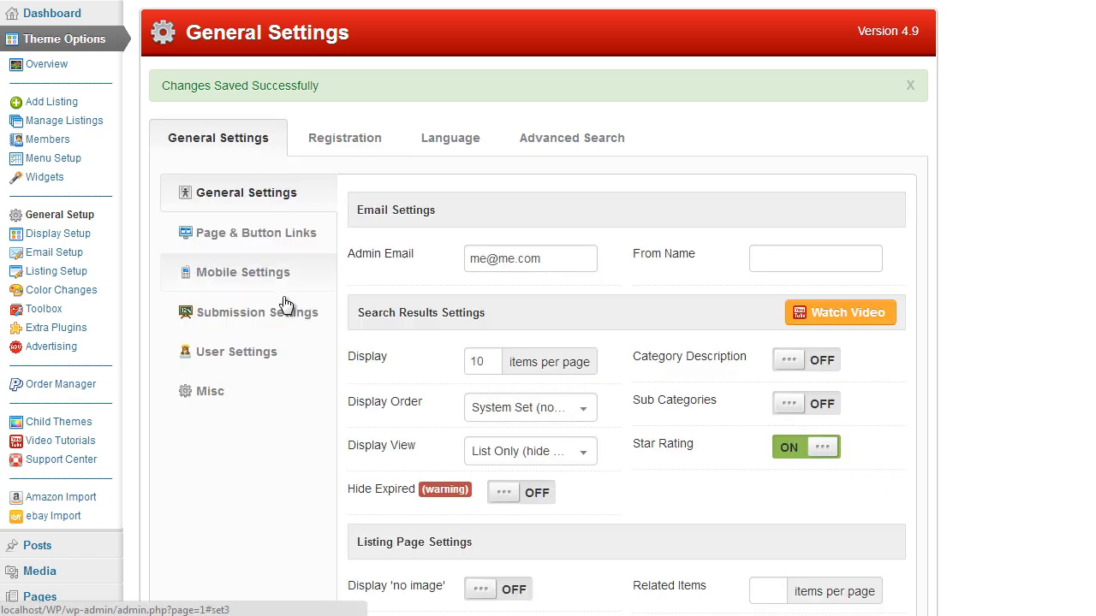
Step: Log out of the DirectoryTheme site and return to the Submit Listing packages page
click(257, 312)
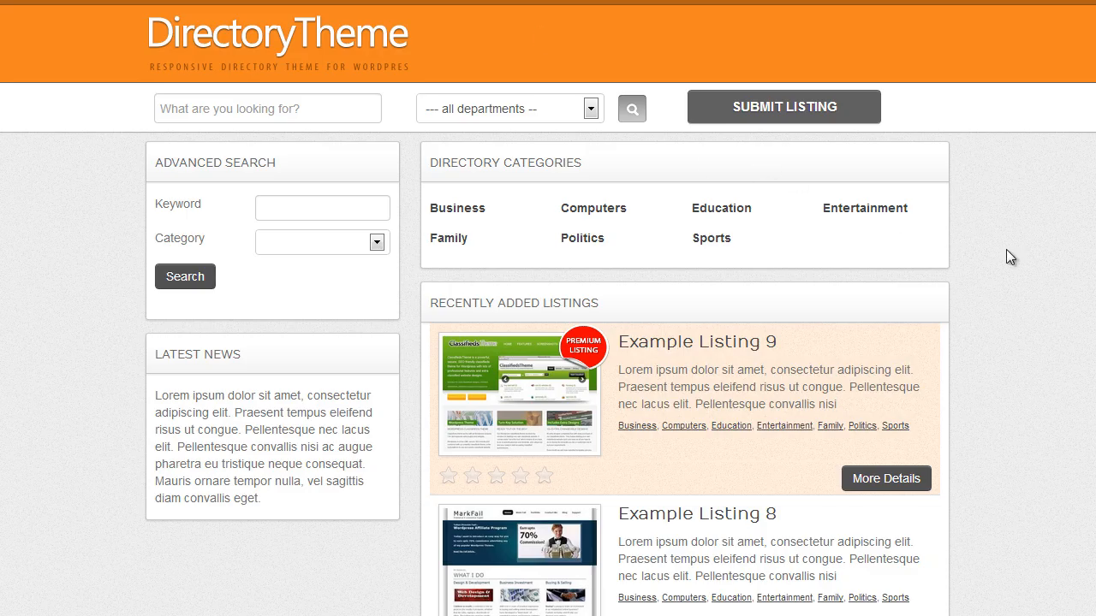
mouse_move(1002, 253)
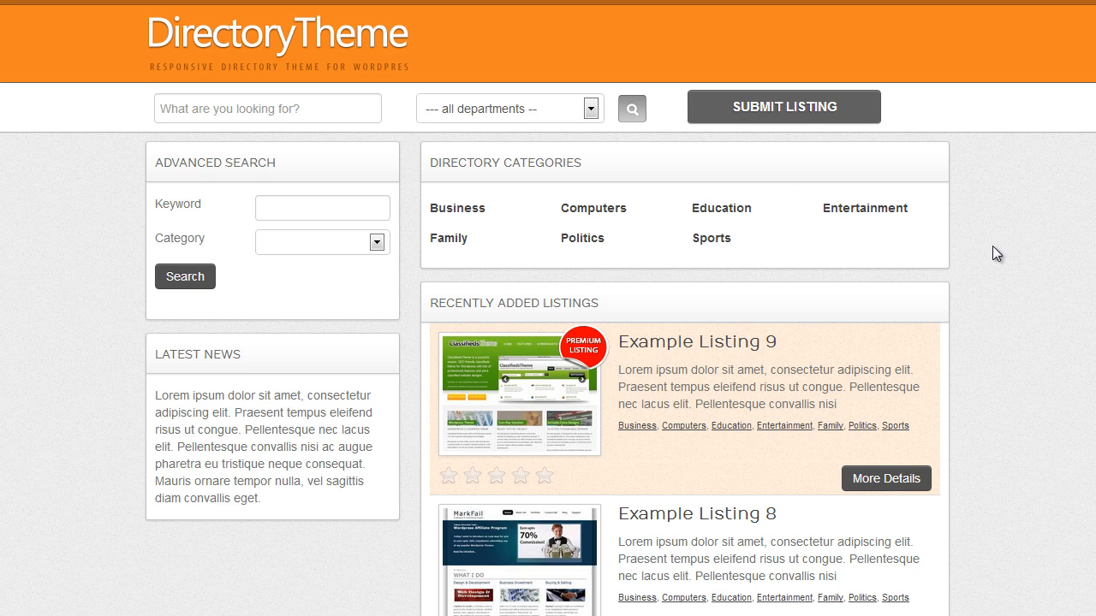
mouse_move(887, 237)
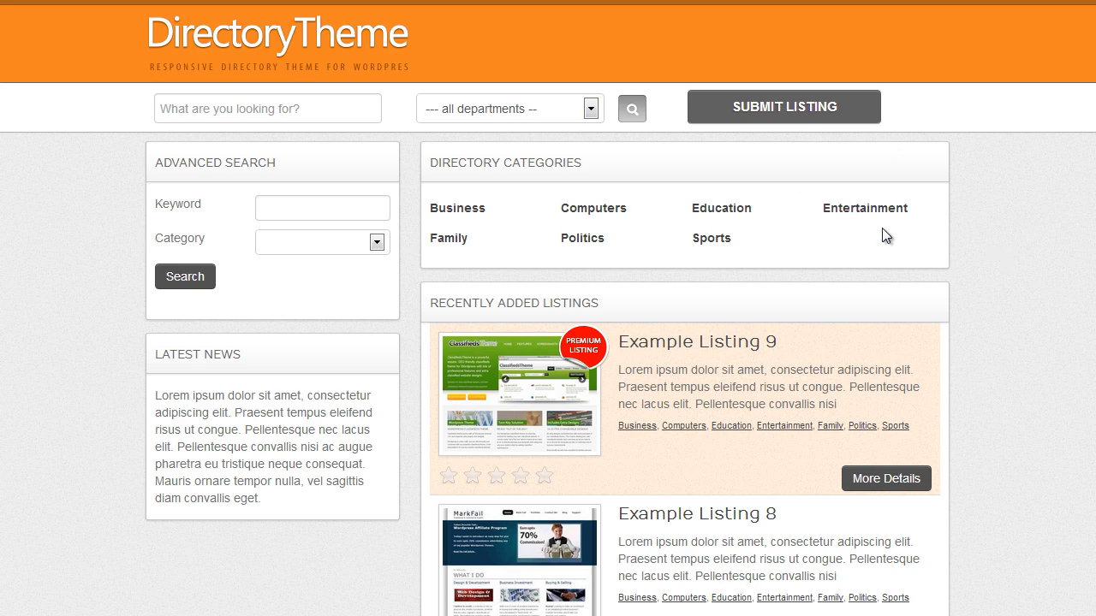
mouse_move(804, 116)
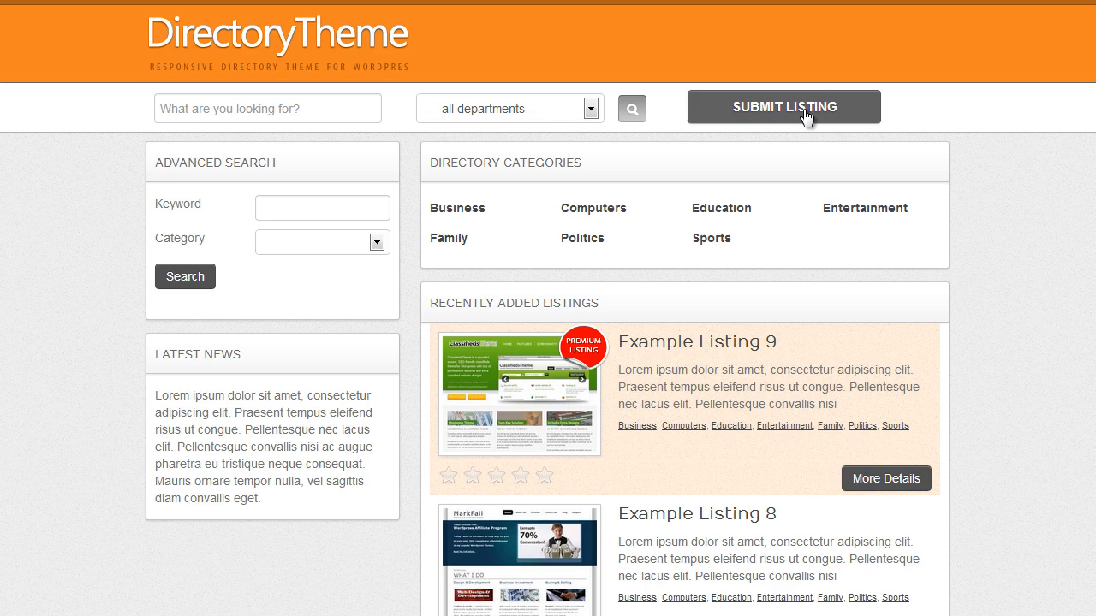
click(784, 106)
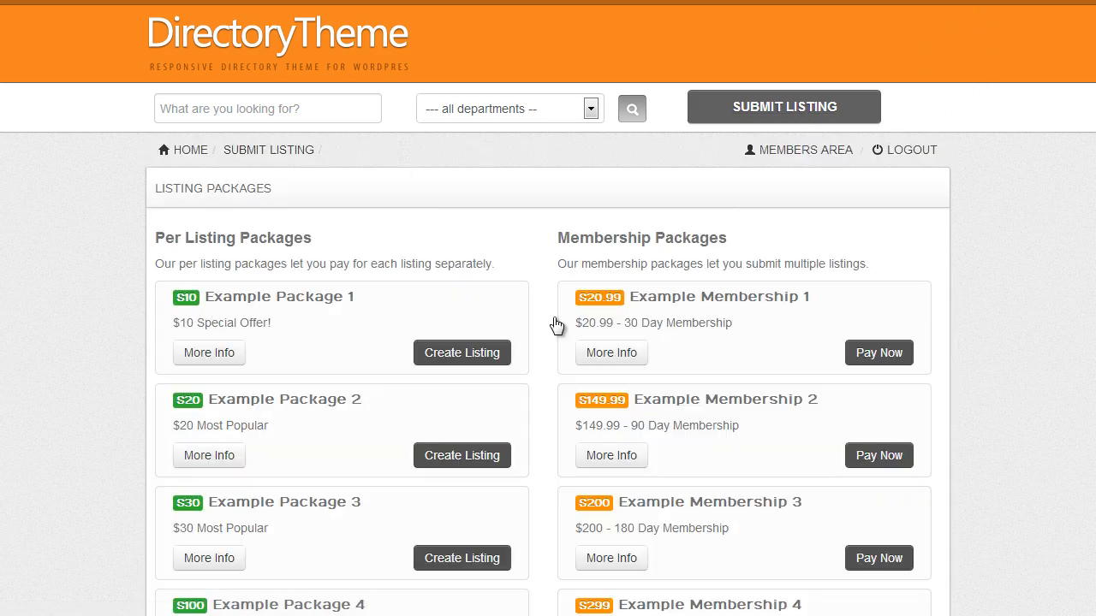
click(911, 150)
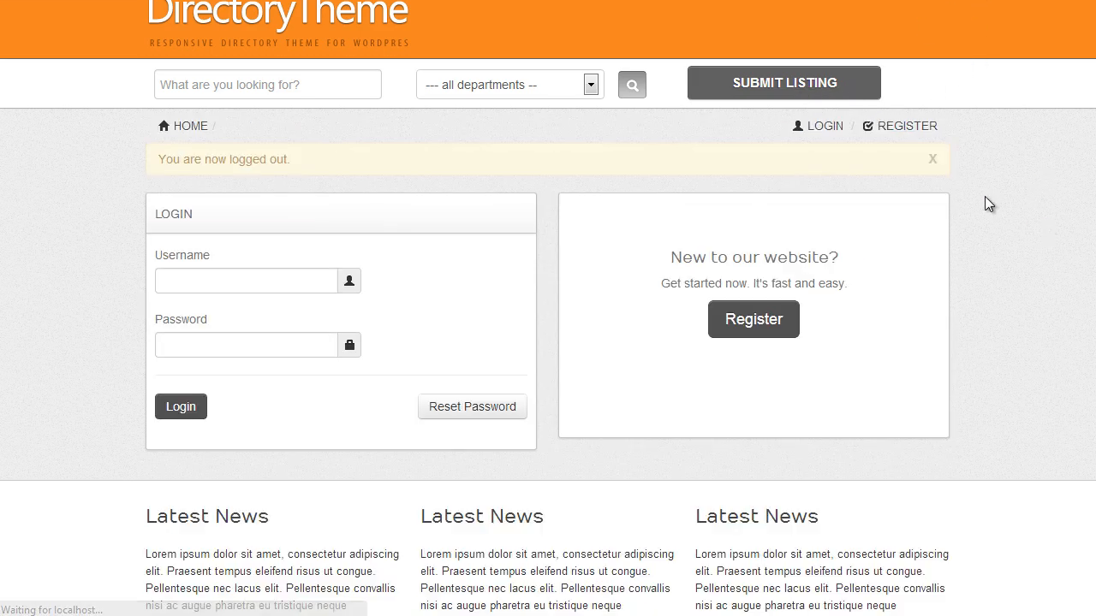
click(782, 82)
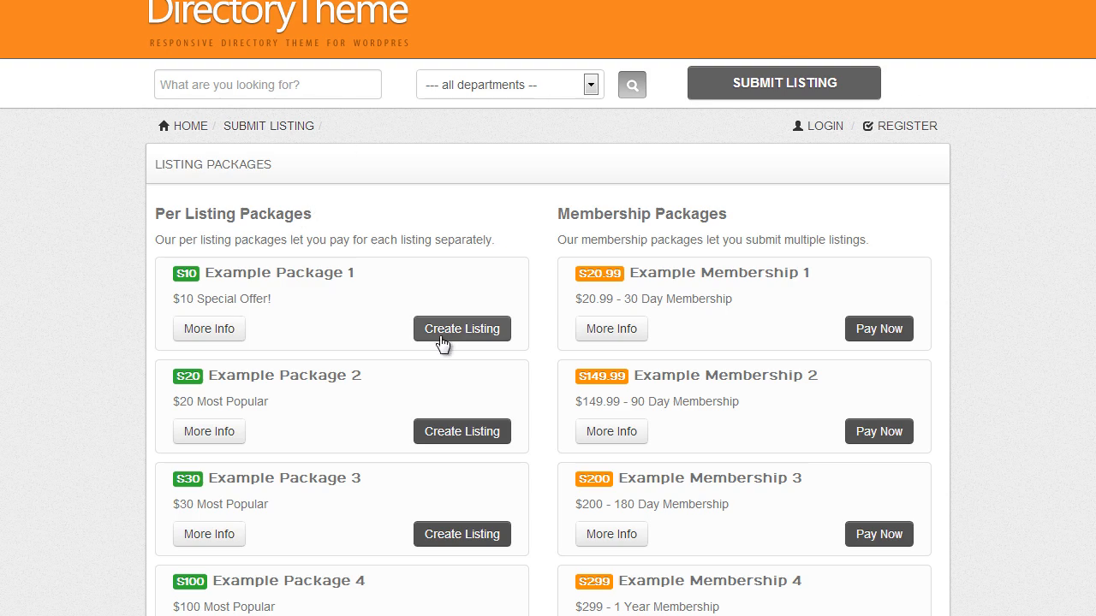
Step: Start a listing with Example Package 1, see the account creation fields, and go to the login page
click(462, 328)
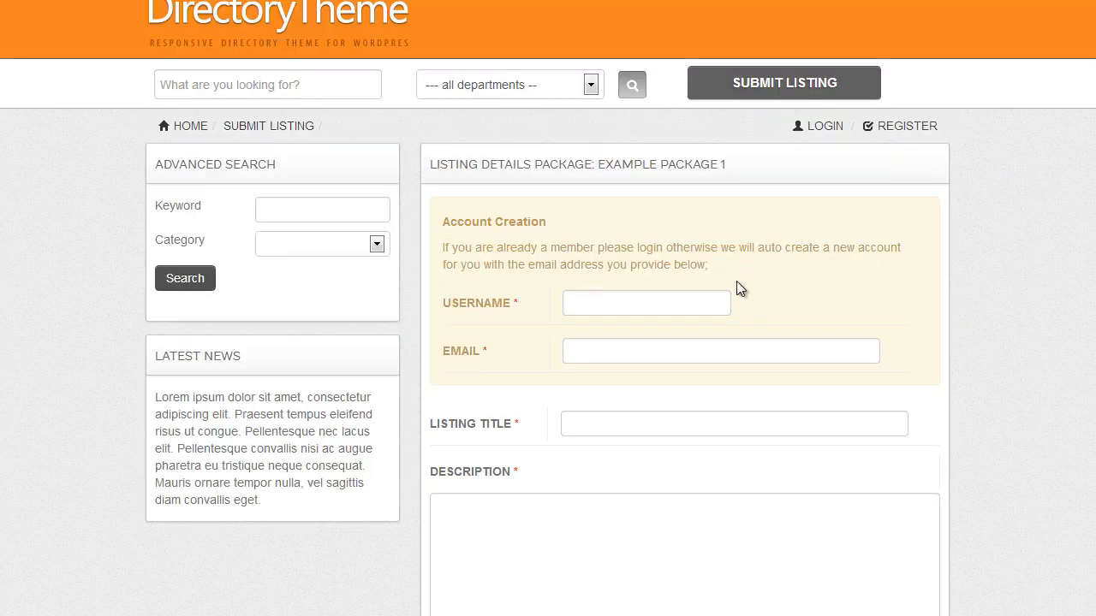
mouse_move(788, 240)
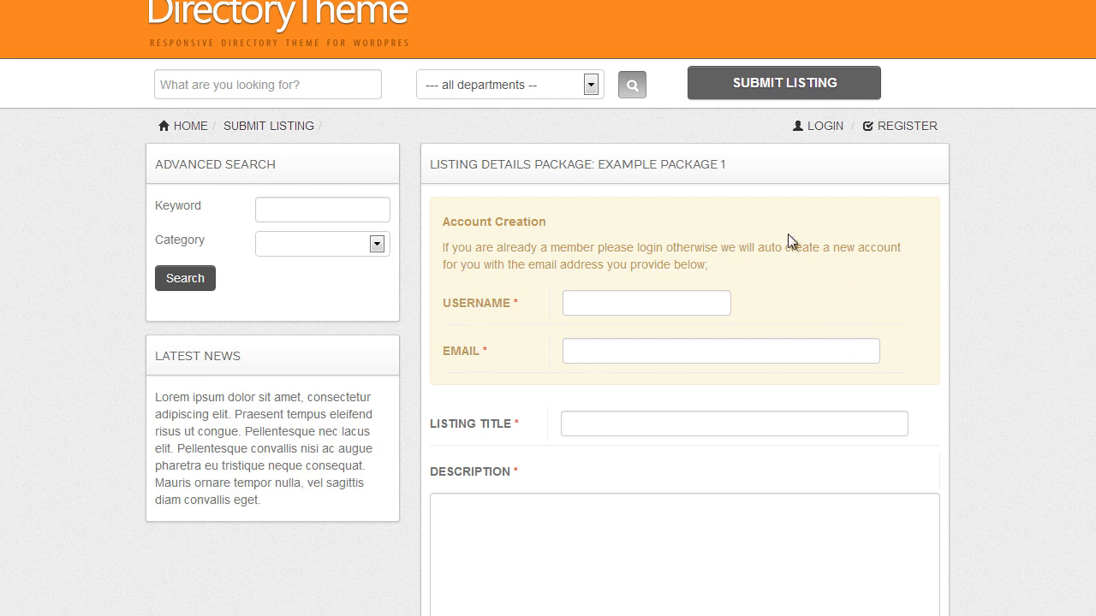
mouse_move(483, 228)
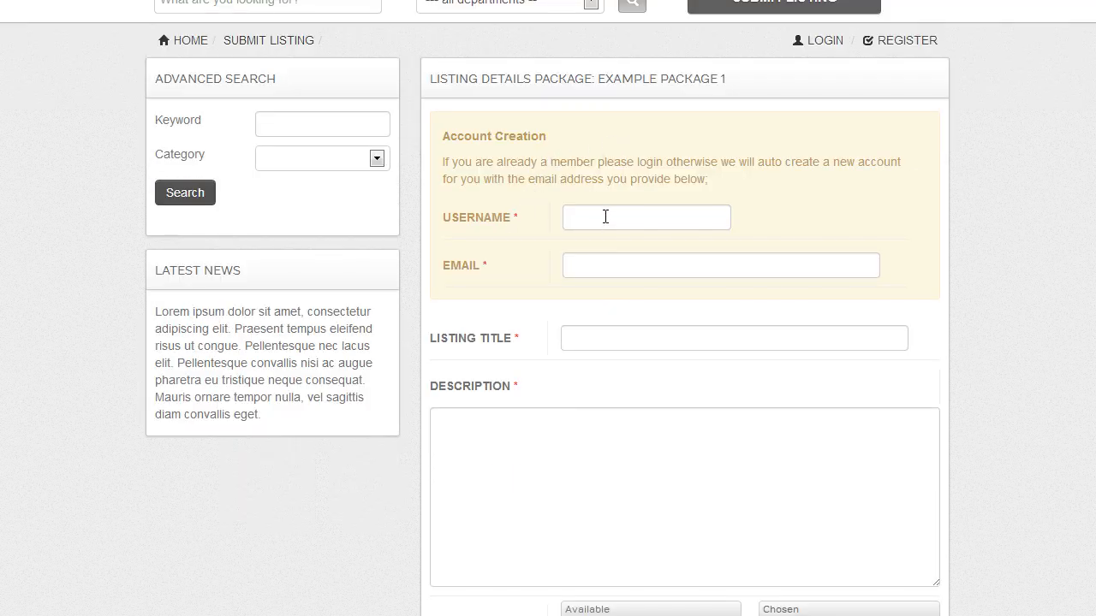
scroll(down, 3)
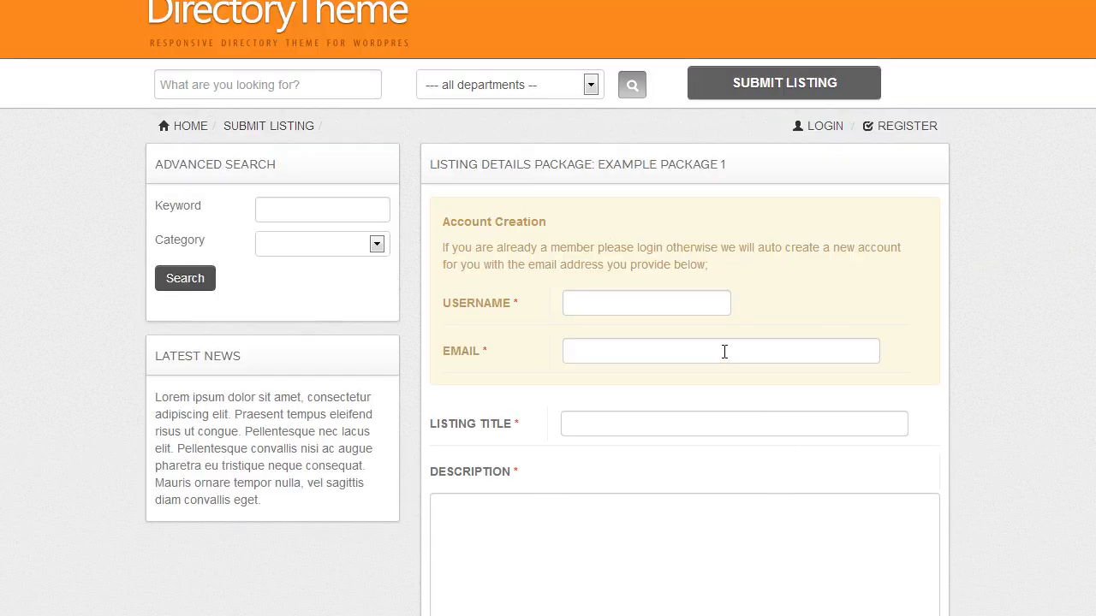
mouse_move(637, 327)
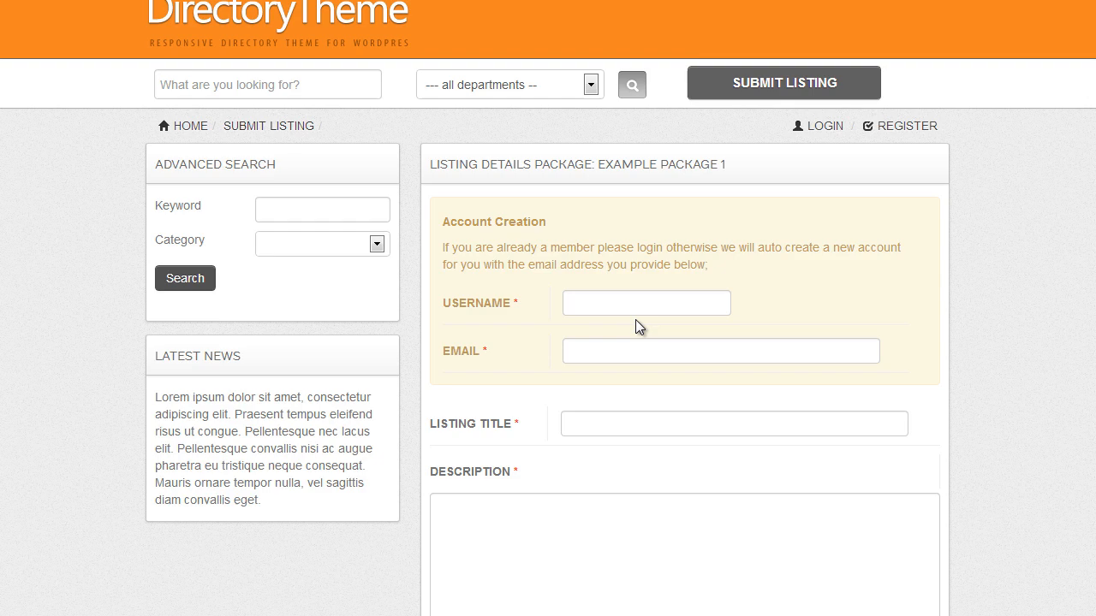
click(817, 127)
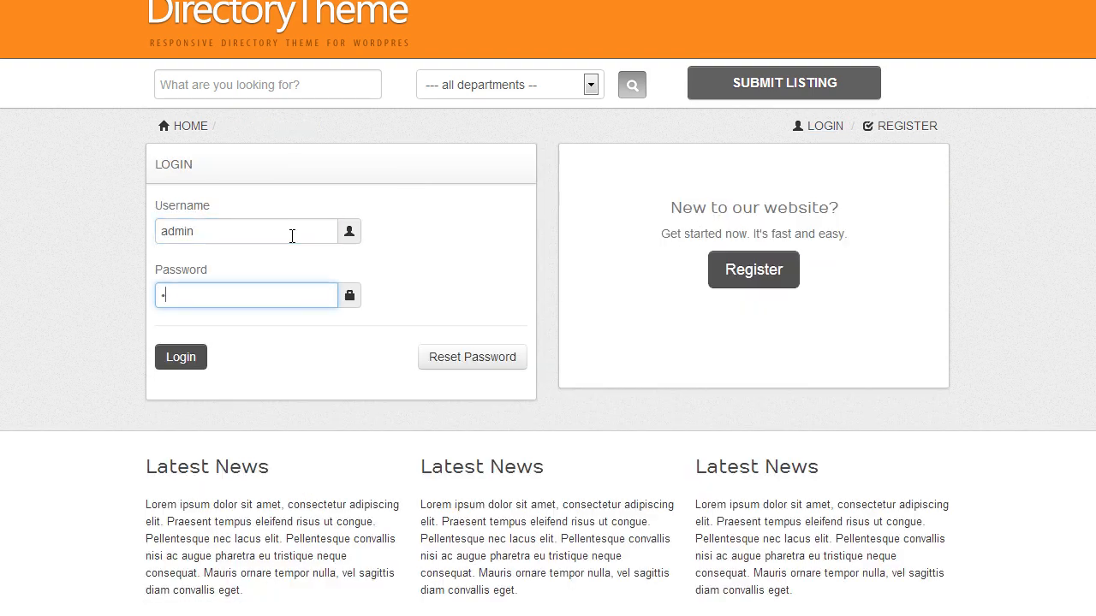
Step: Log in to WordPress admin and switch Allow Claim Listings on in Submission Settings
click(179, 356)
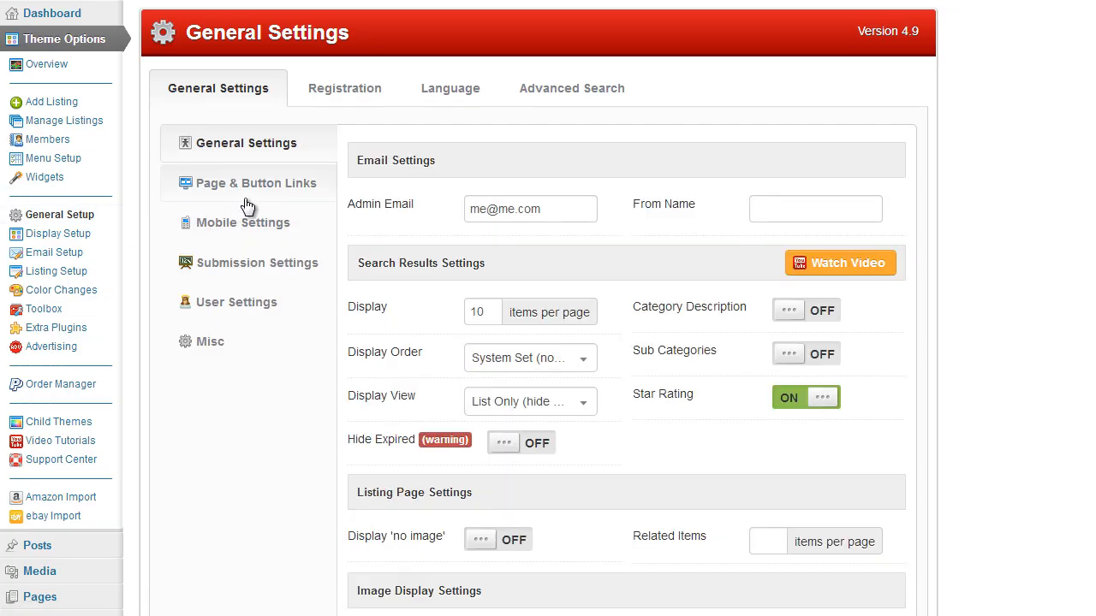
click(257, 264)
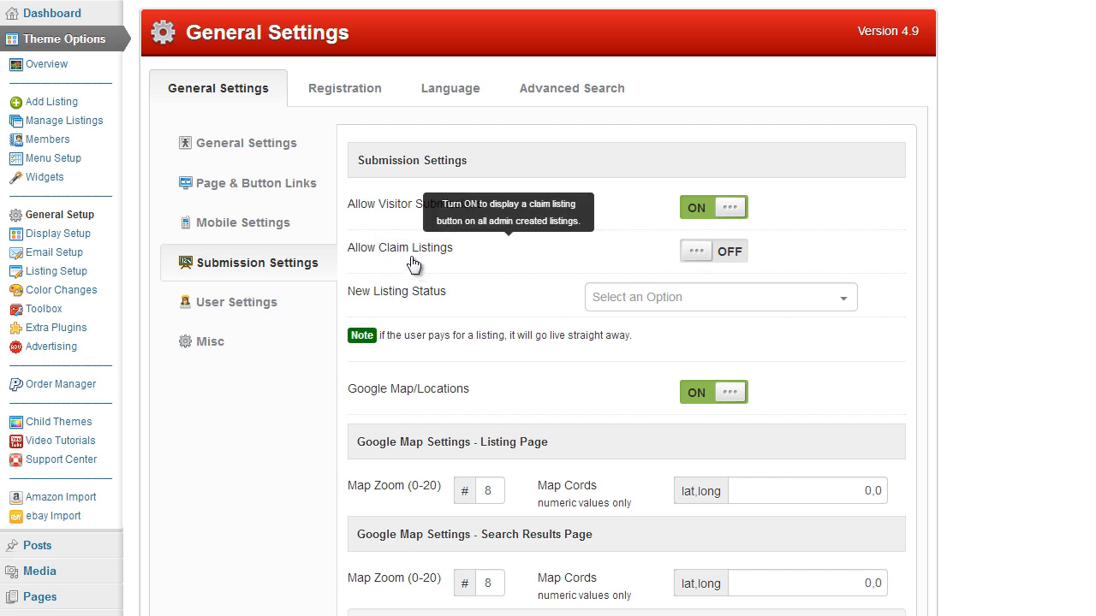
mouse_move(1054, 301)
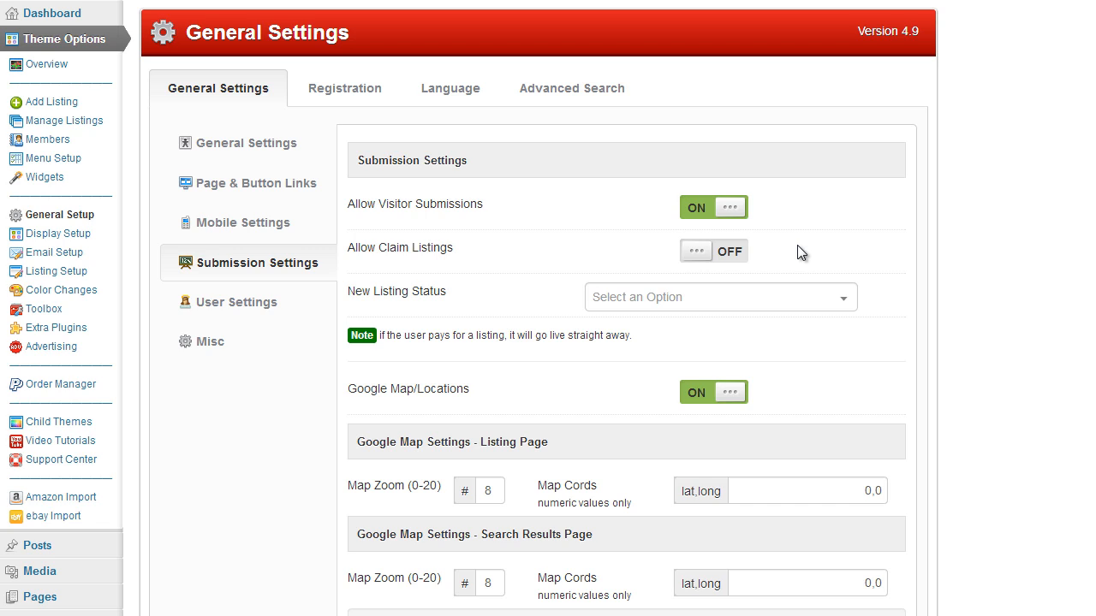
mouse_move(955, 277)
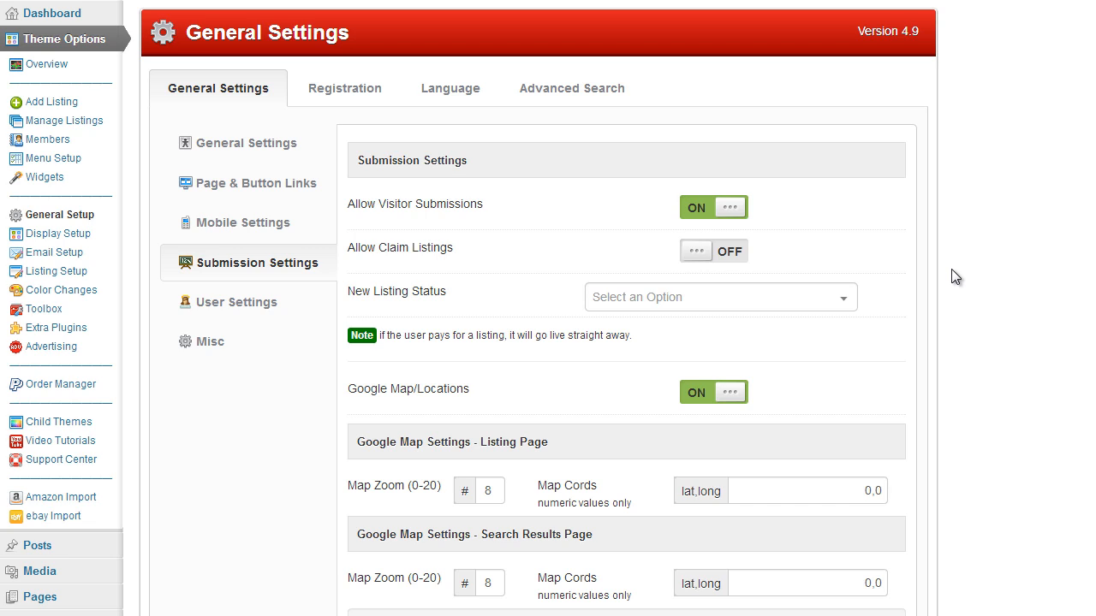
mouse_move(965, 290)
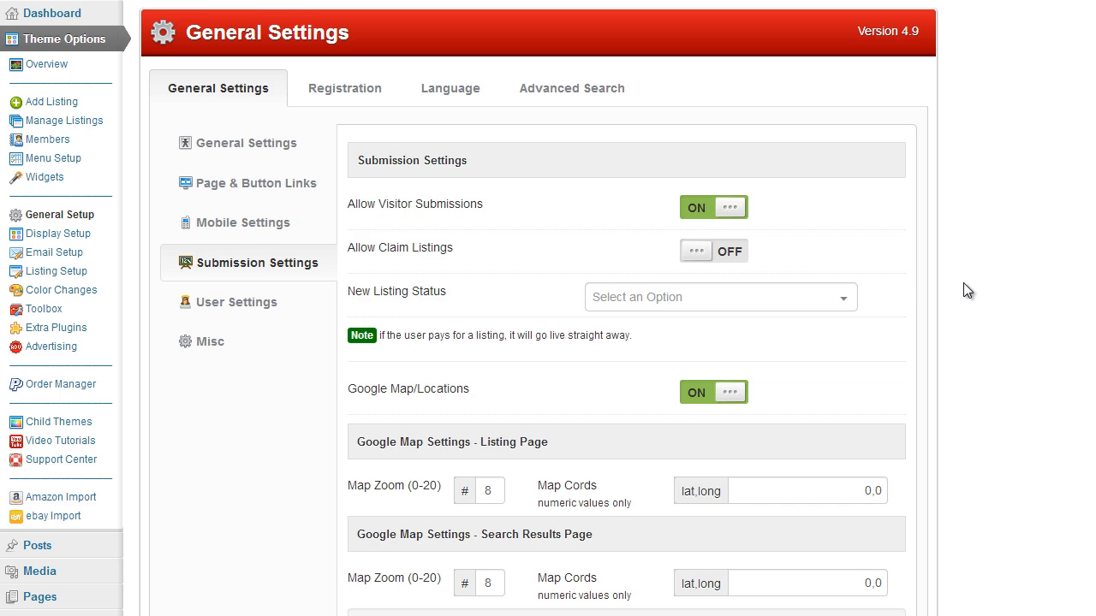
click(712, 250)
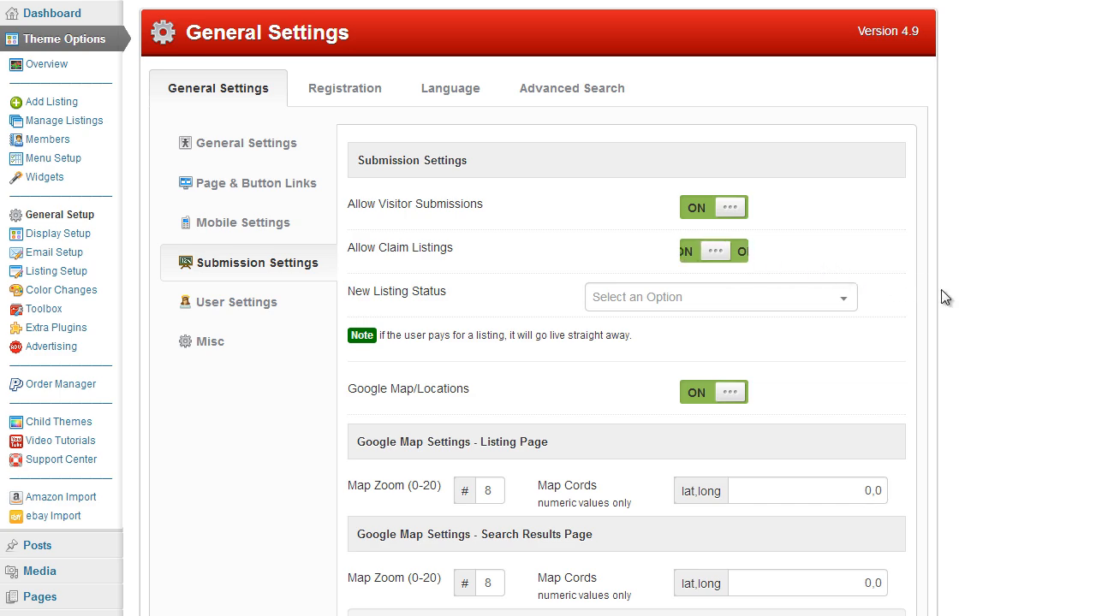
Step: Claim Example Listing 8 from its detail page so it is assigned to the account
scroll(down, 3)
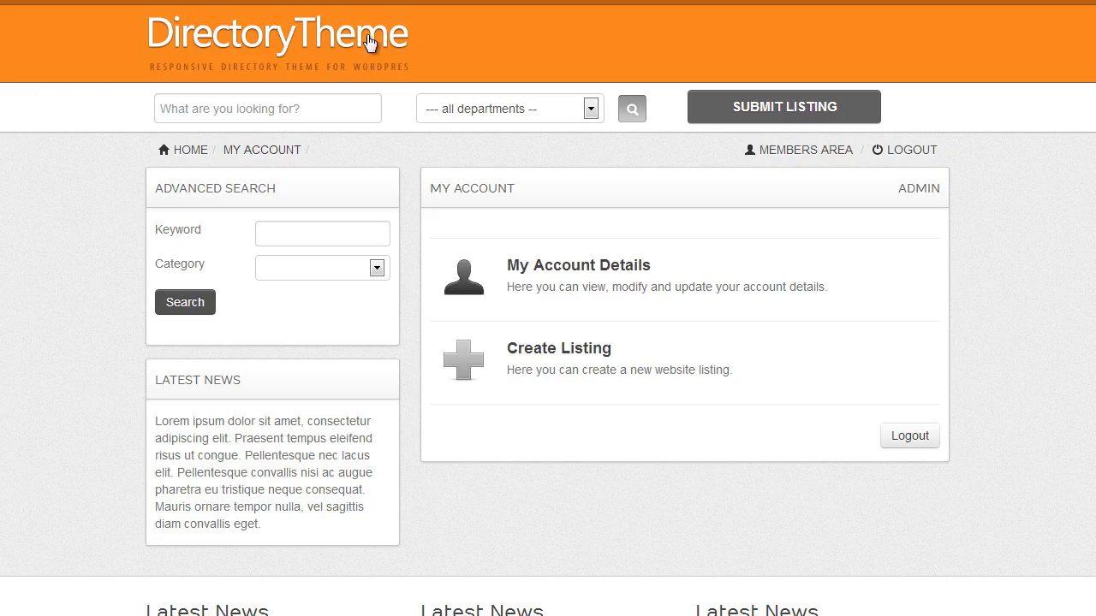
scroll(down, 3)
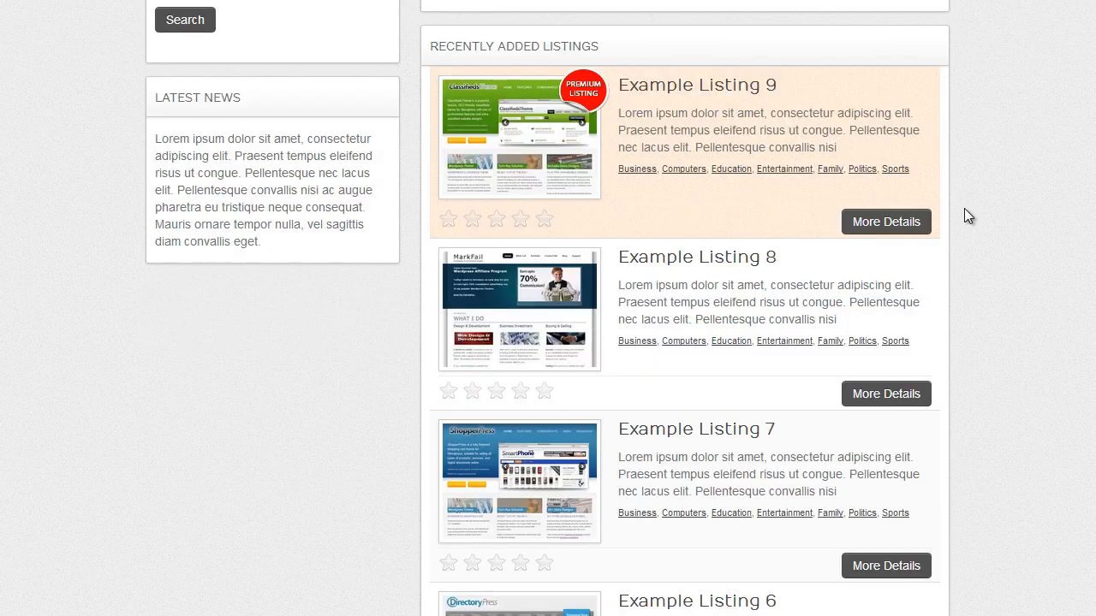
click(885, 393)
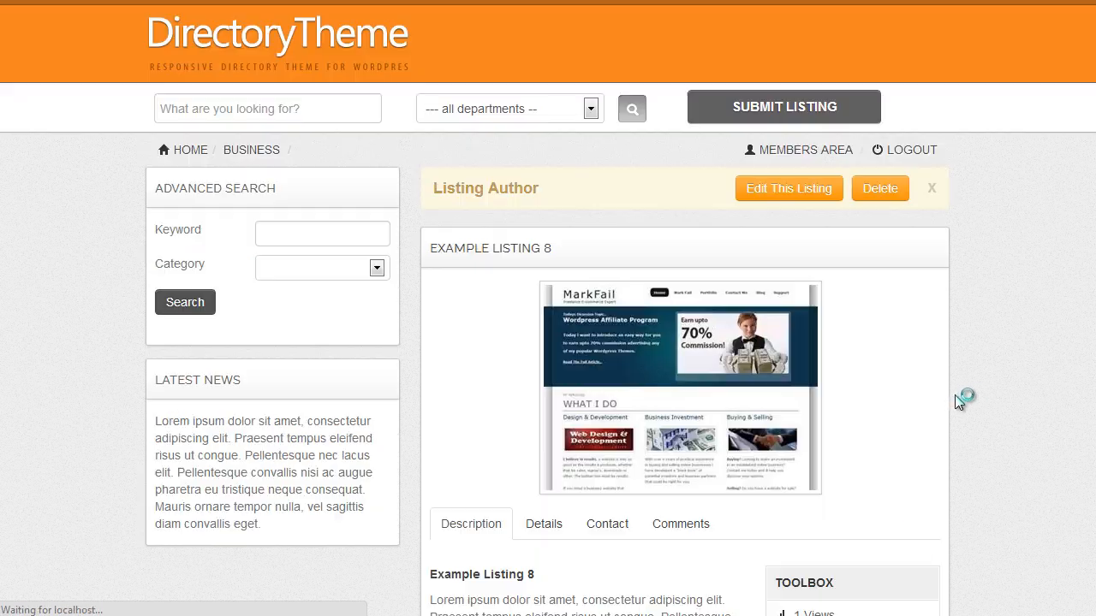
scroll(down, 3)
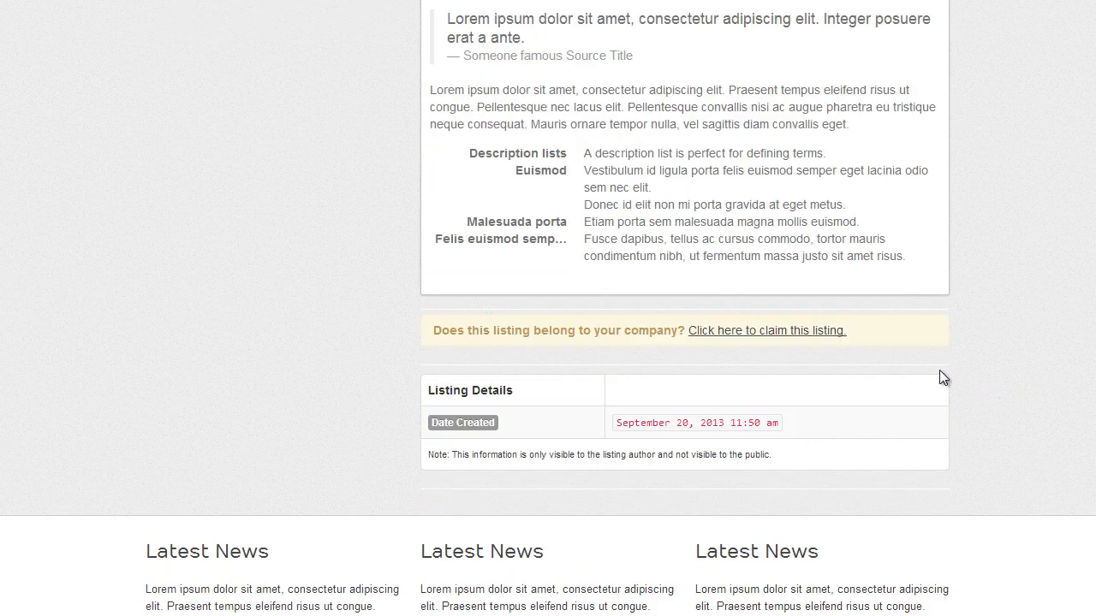
mouse_move(617, 346)
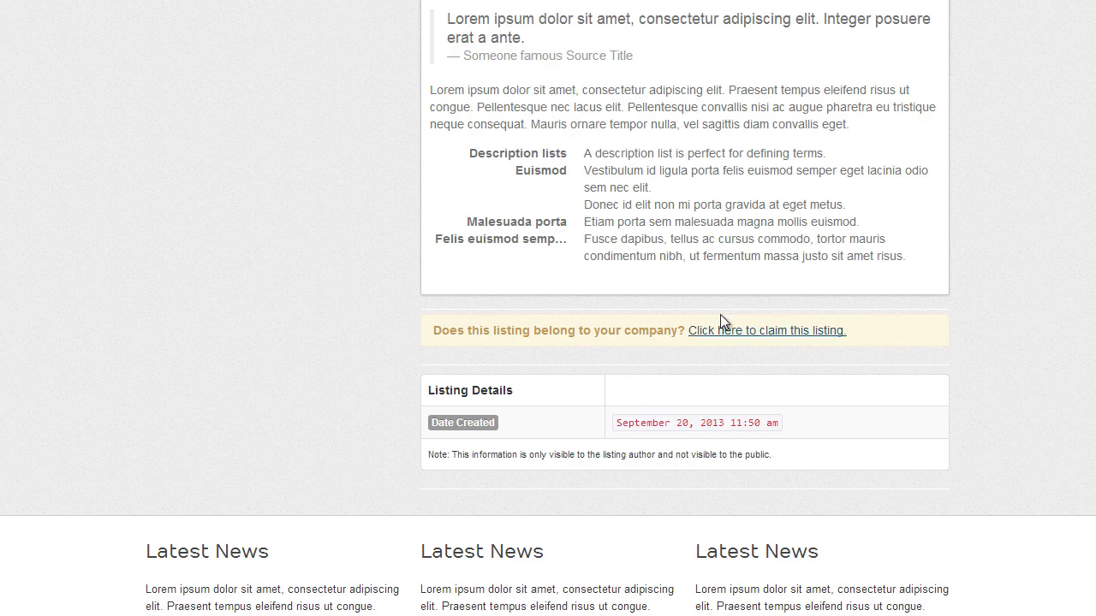
click(765, 330)
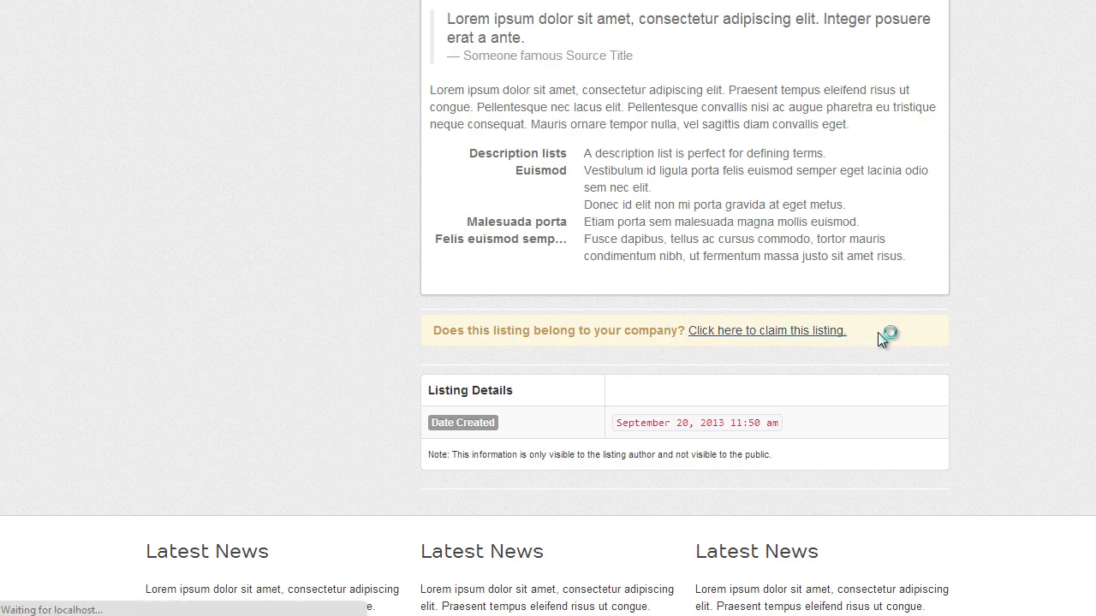
click(765, 331)
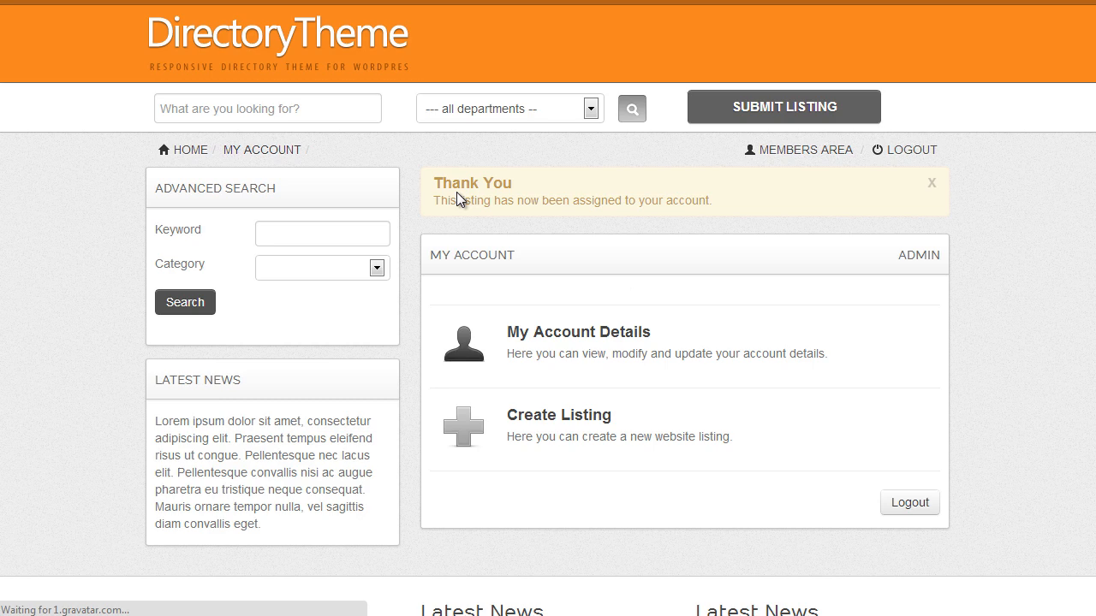
mouse_move(740, 271)
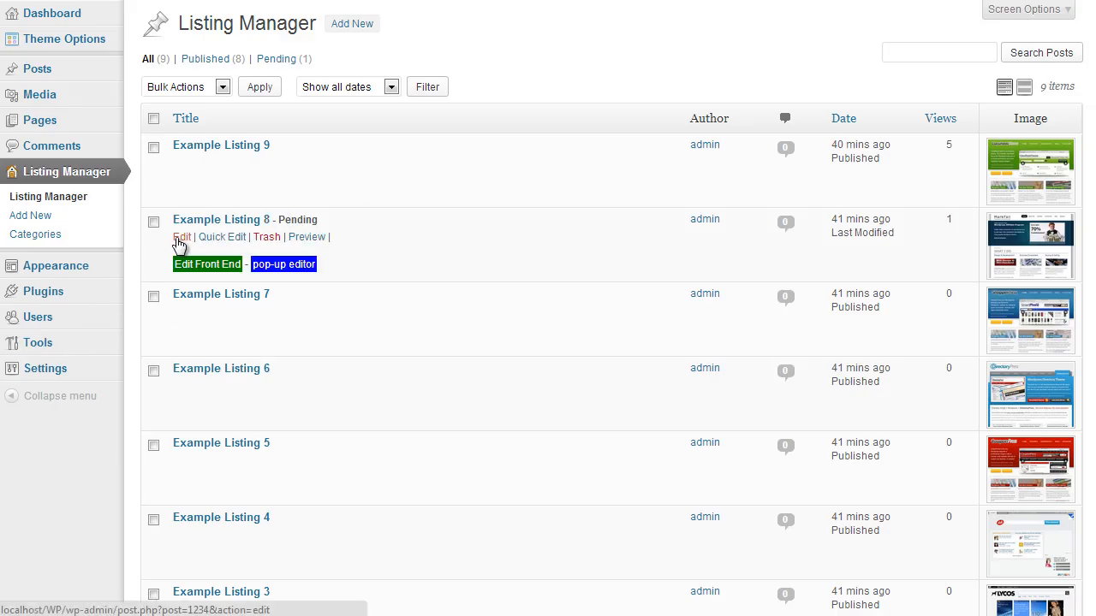
Step: Open the pending Example Listing 8 for editing from the Listing Manager
click(181, 236)
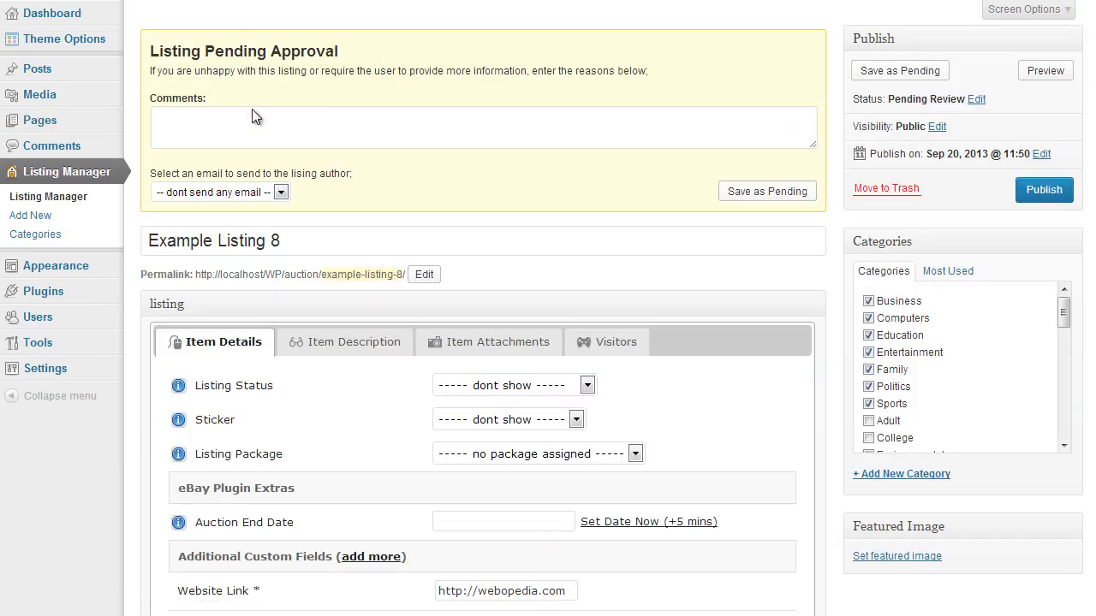
mouse_move(117, 221)
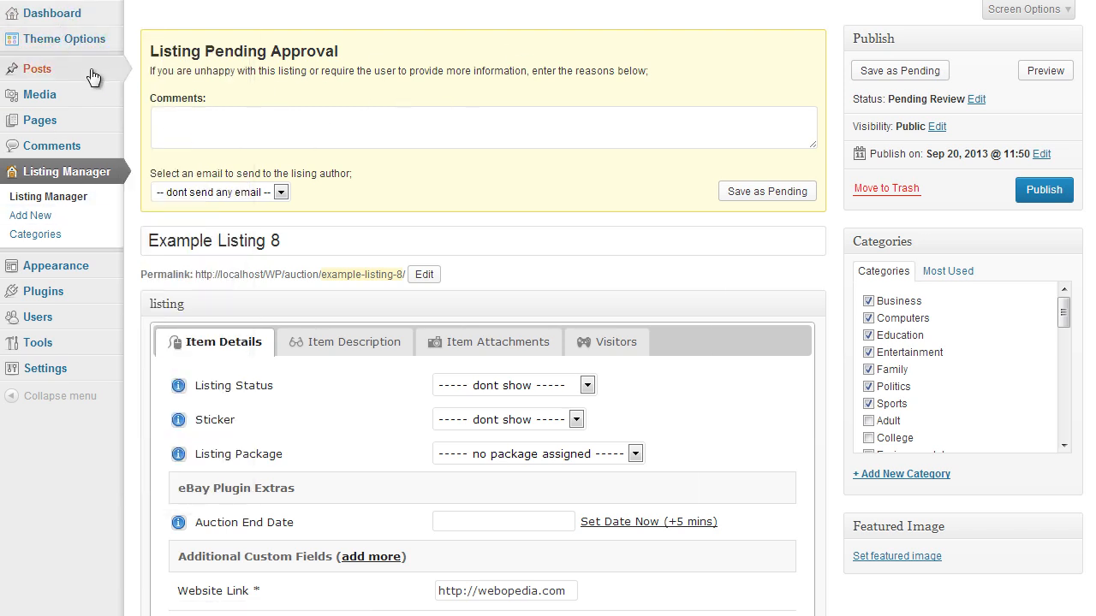
mouse_move(65, 38)
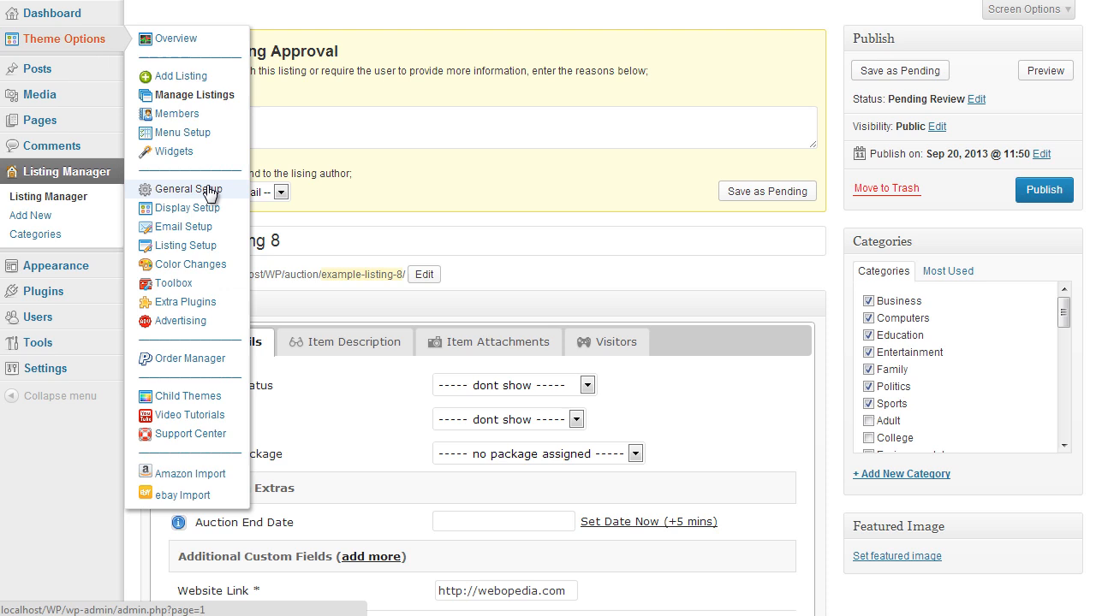
mouse_move(209, 196)
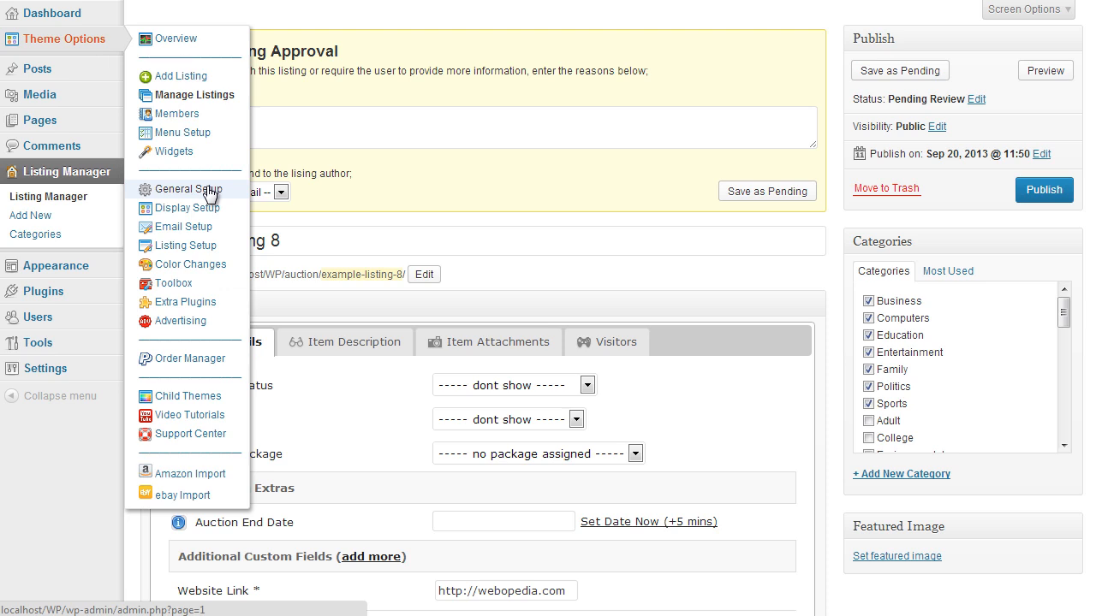
Step: Set New Listing Status to Active (Live), then change it to Pending Admin Review
click(188, 188)
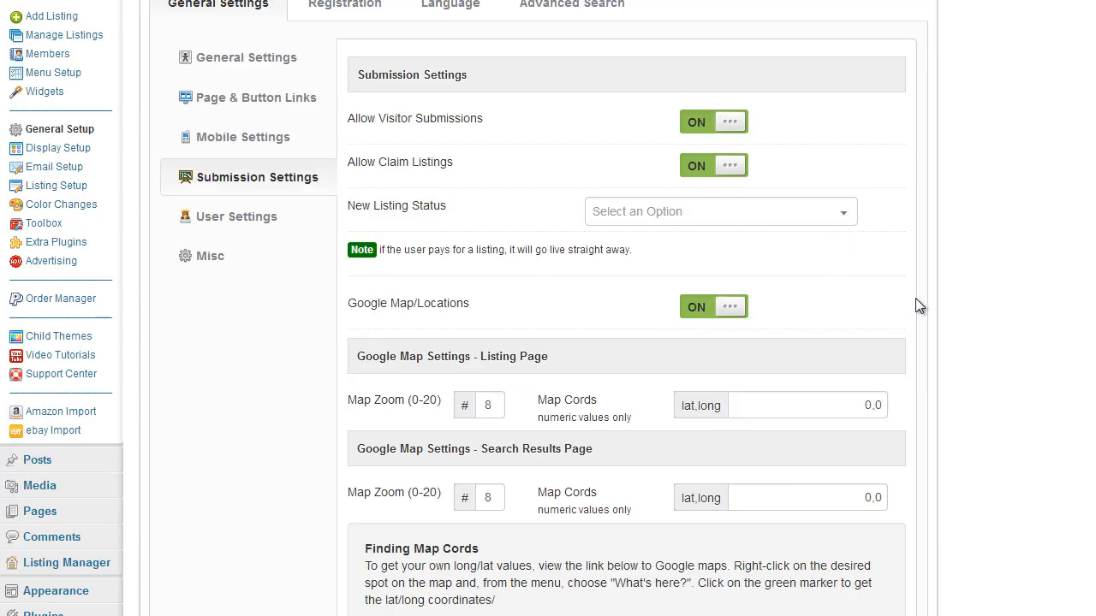
mouse_move(426, 214)
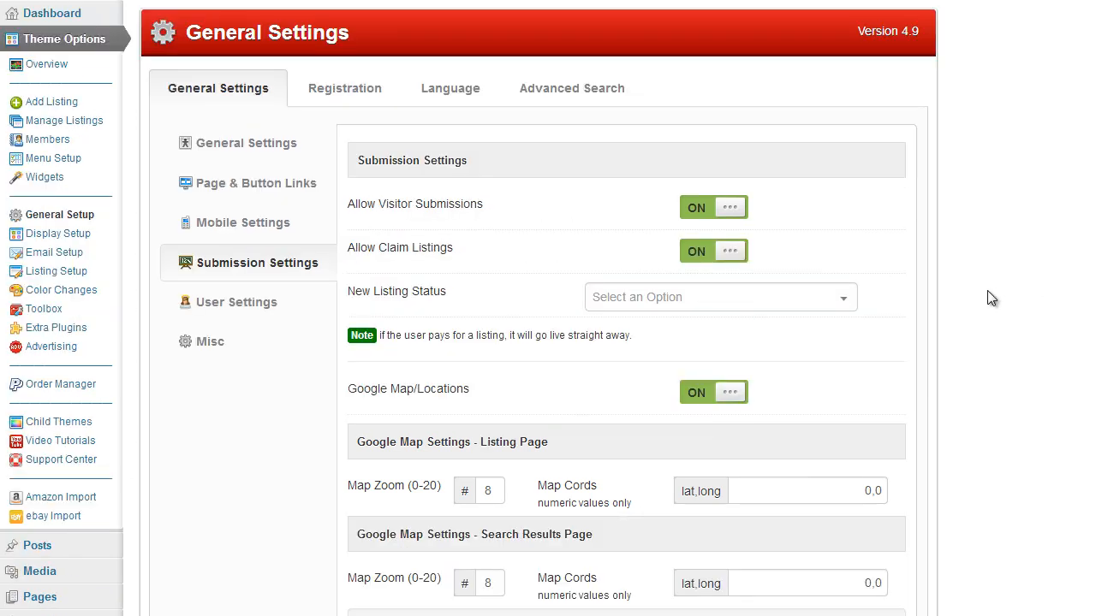
mouse_move(961, 342)
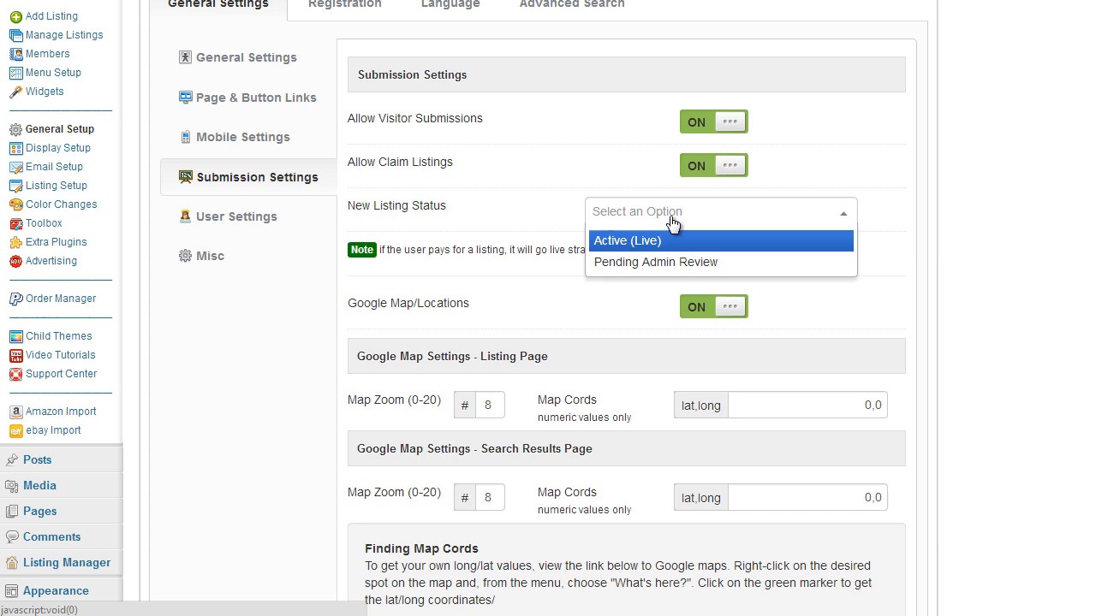
mouse_move(666, 250)
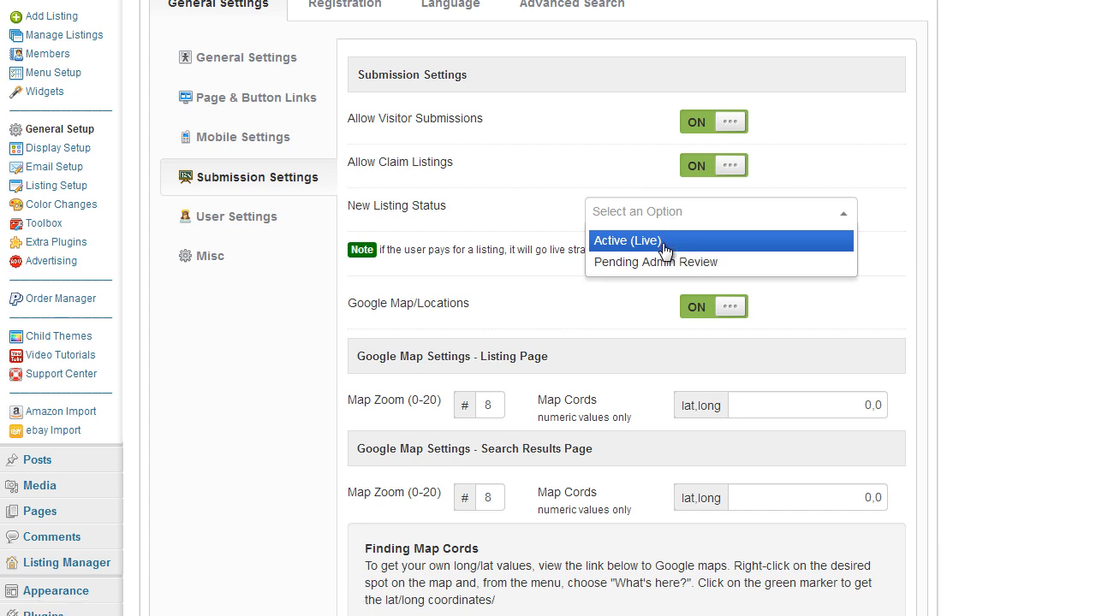
click(626, 239)
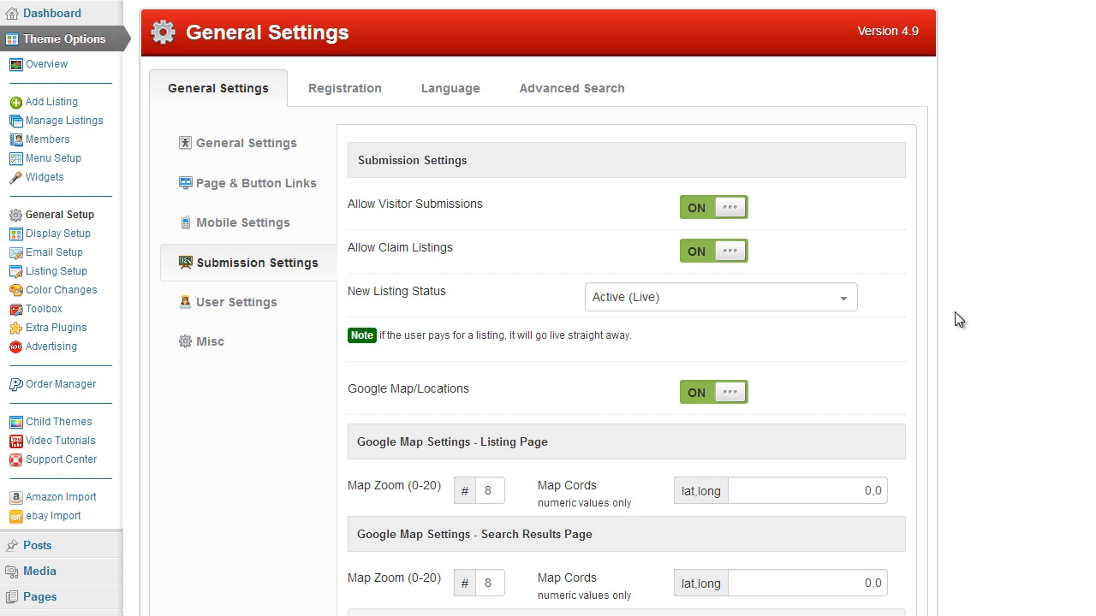
click(719, 298)
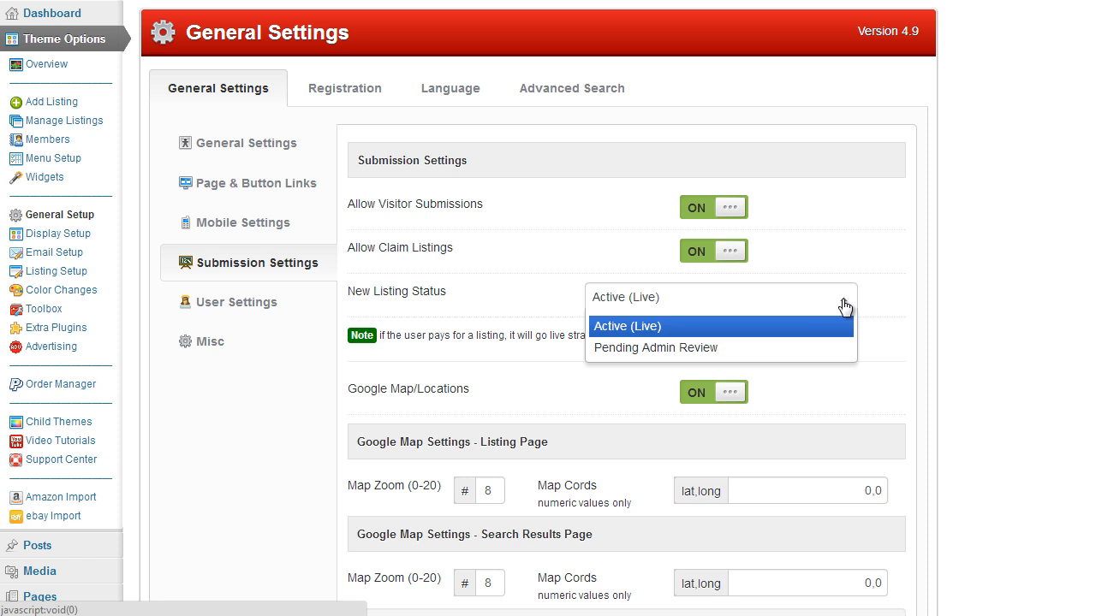
click(654, 347)
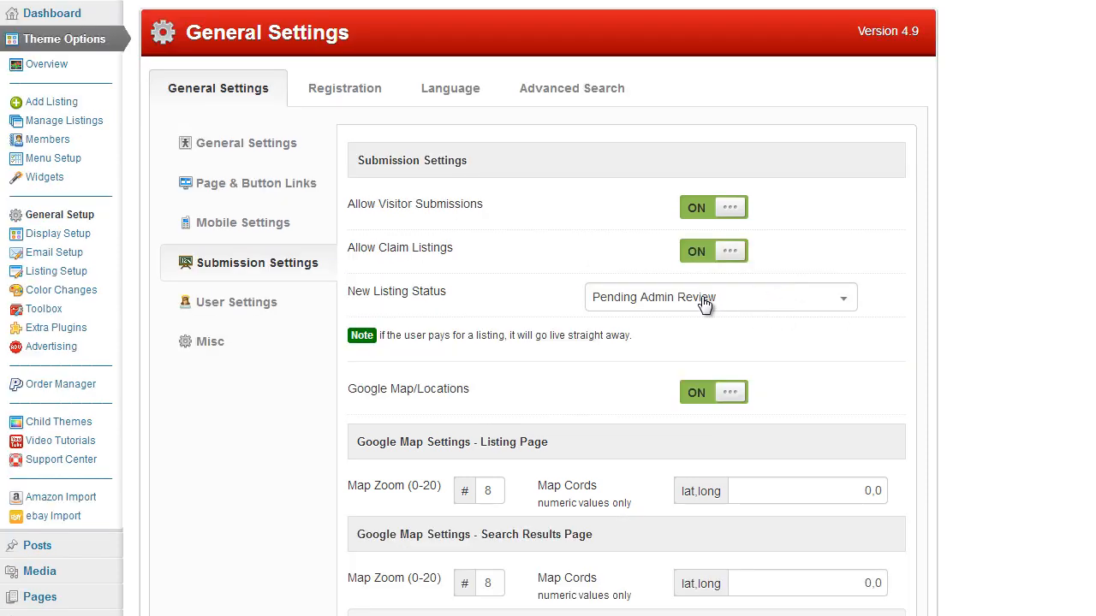
mouse_move(878, 325)
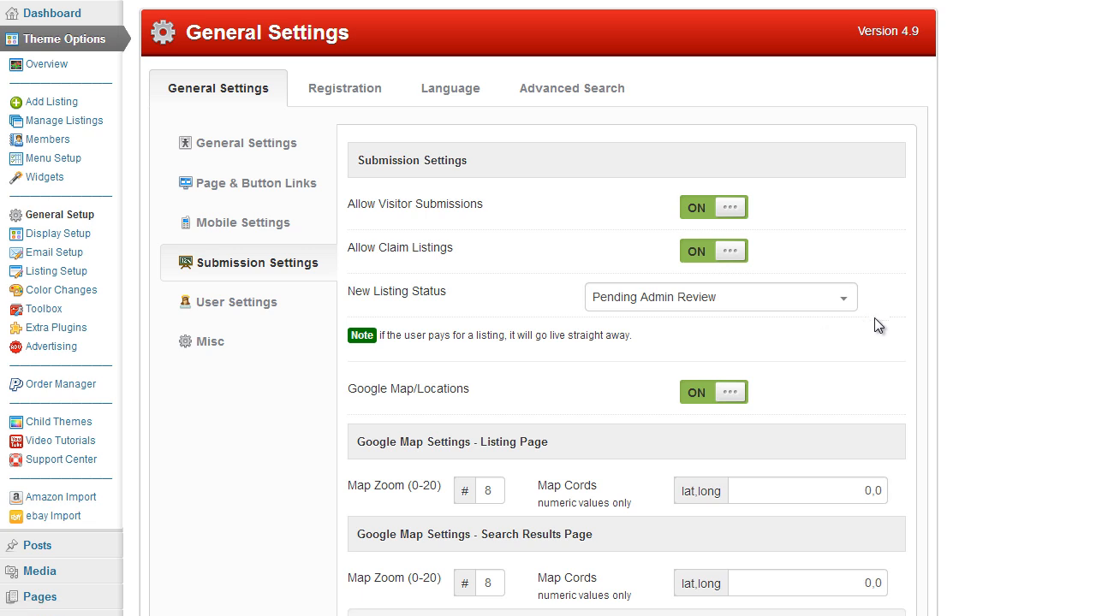
mouse_move(964, 338)
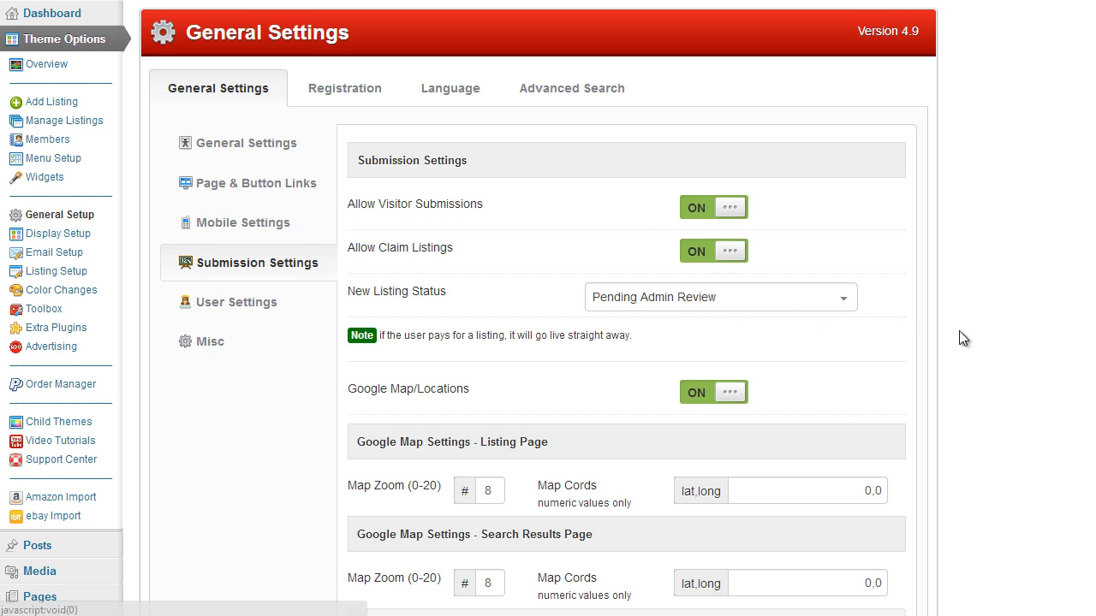
Step: Open Submit Listing on the front end and start a new listing with Example Package 1
scroll(down, 3)
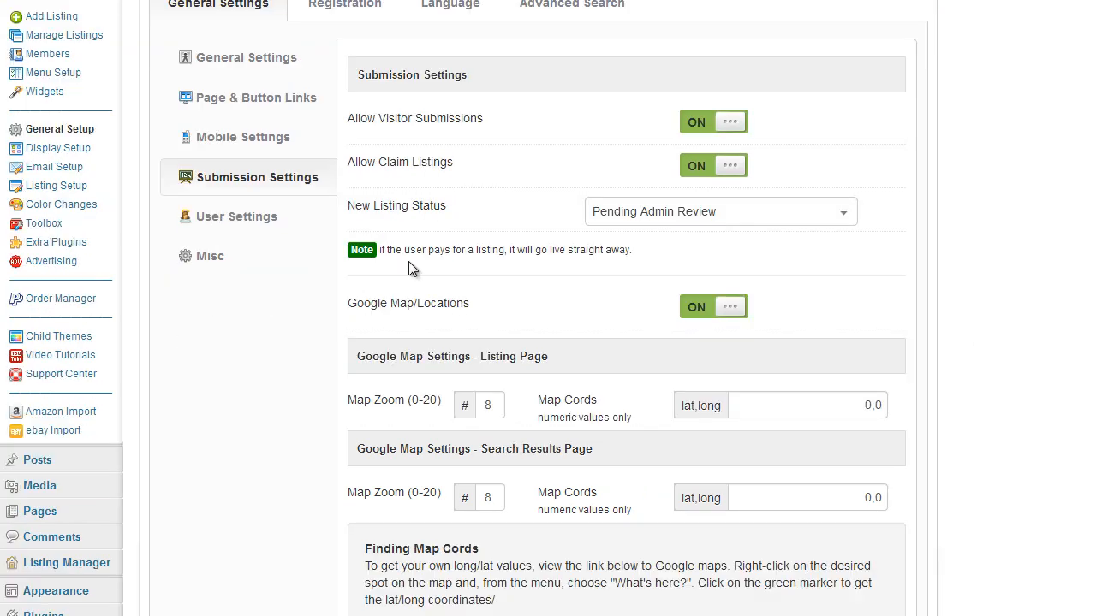
mouse_move(780, 327)
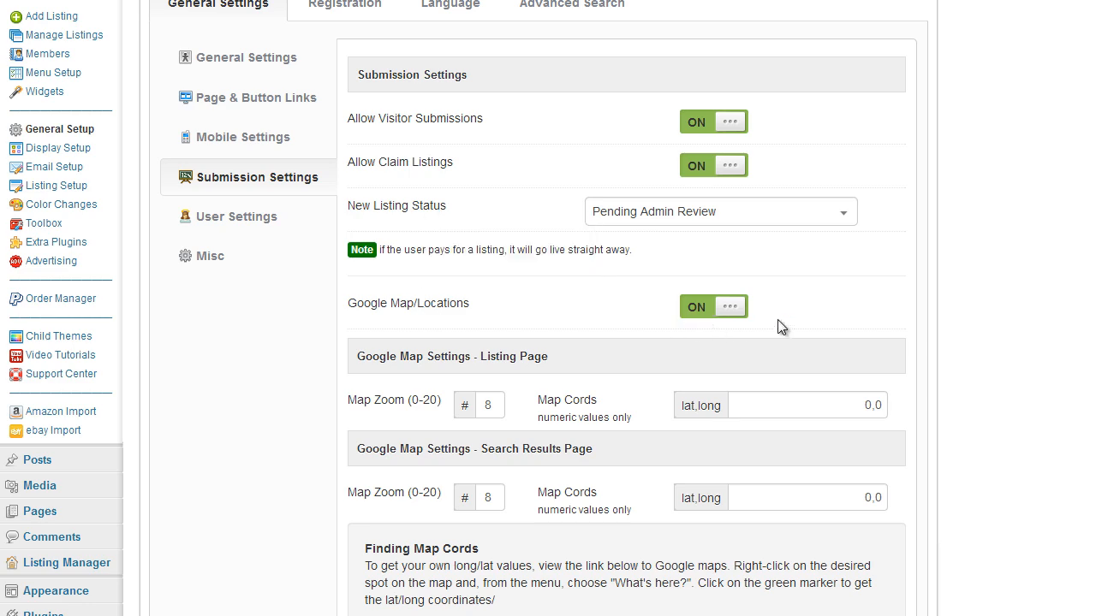
scroll(down, 3)
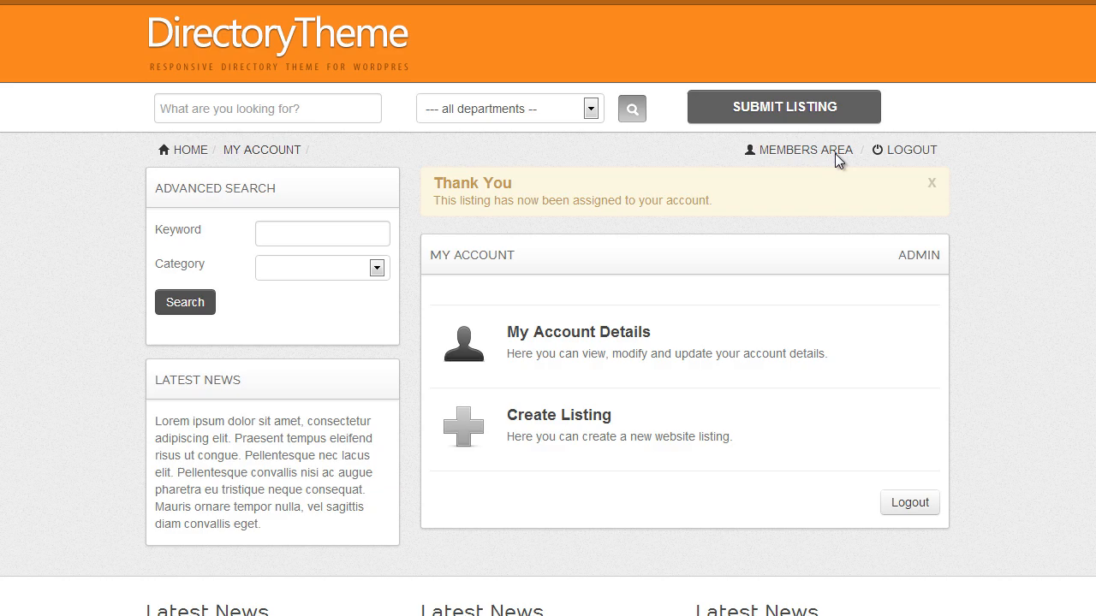
click(558, 416)
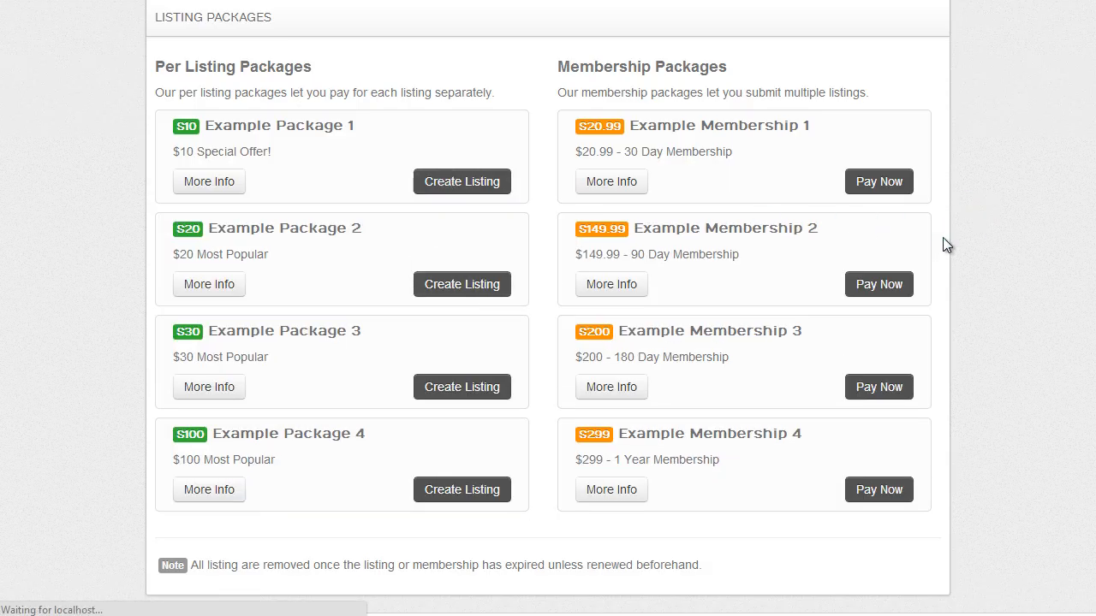
click(462, 182)
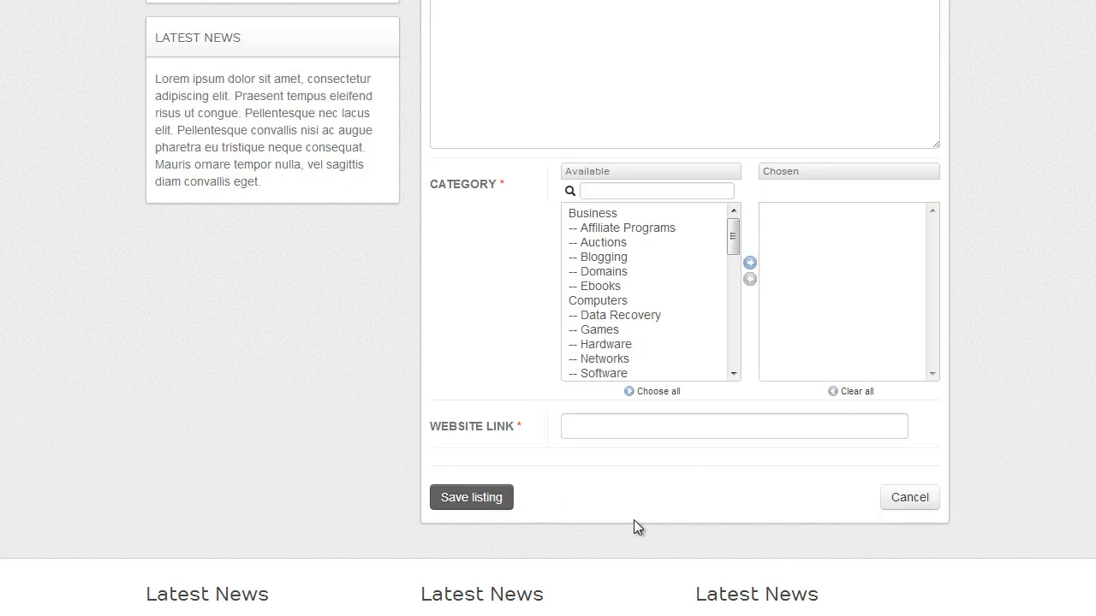
Step: Review the listing form fields down to the required location field and Save listing button
scroll(down, 3)
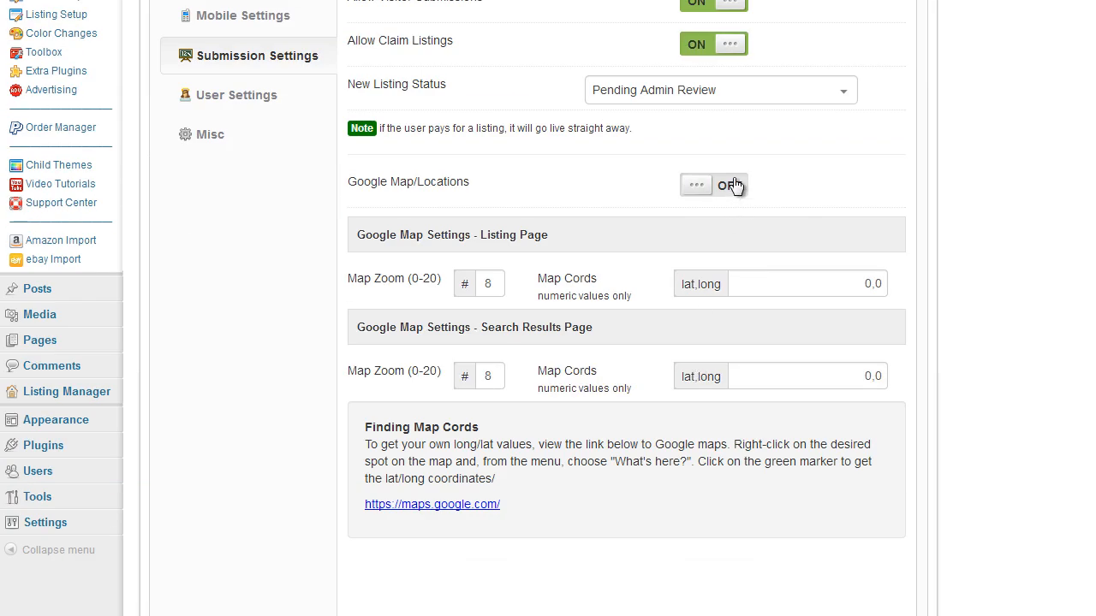
scroll(down, 3)
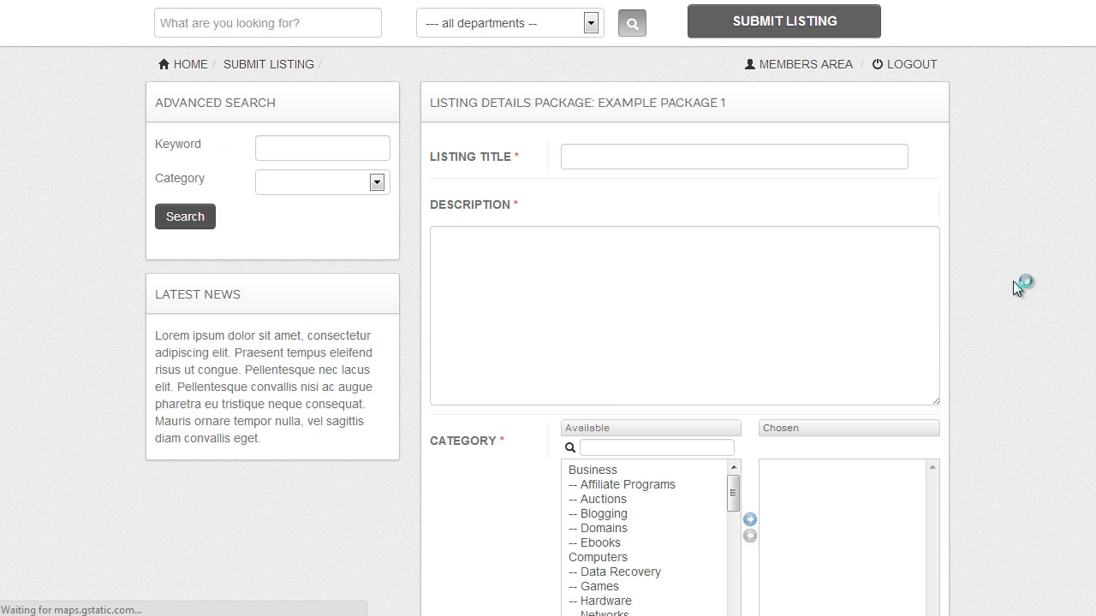
scroll(down, 3)
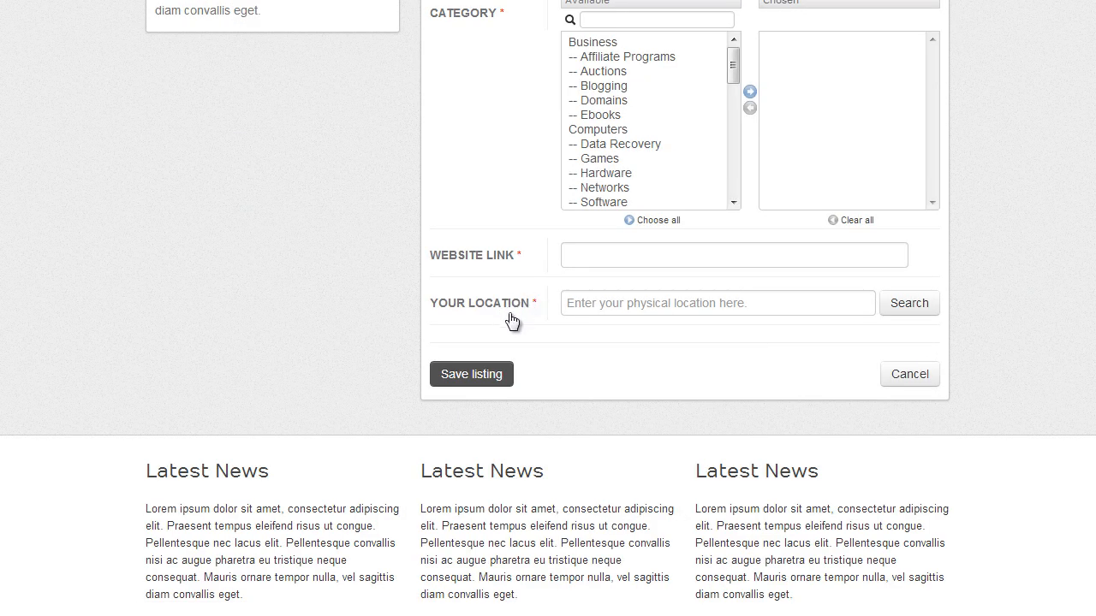
mouse_move(1008, 305)
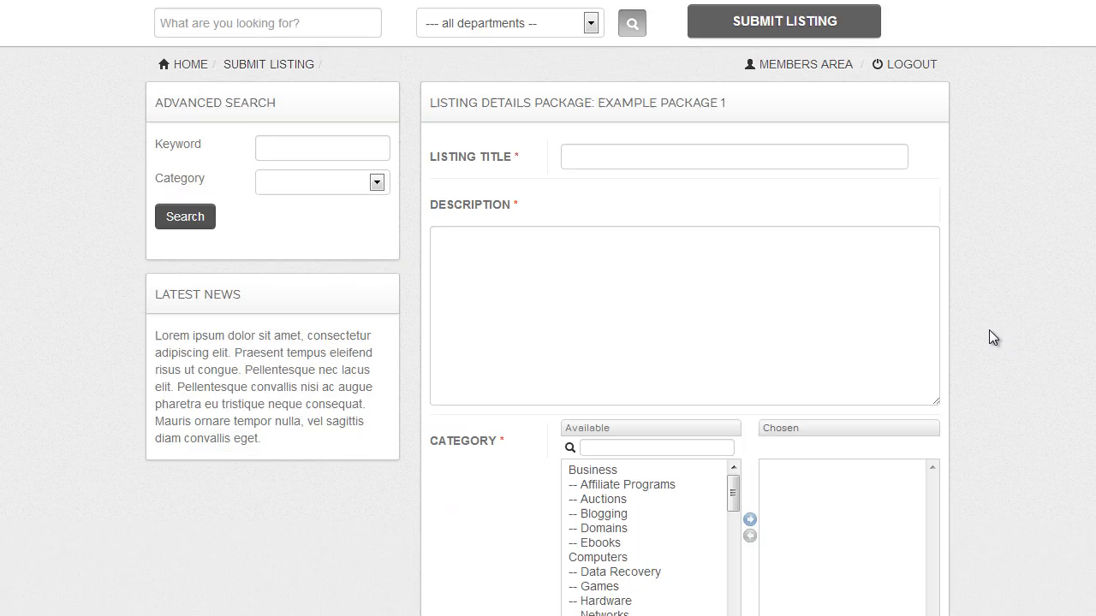
scroll(down, 3)
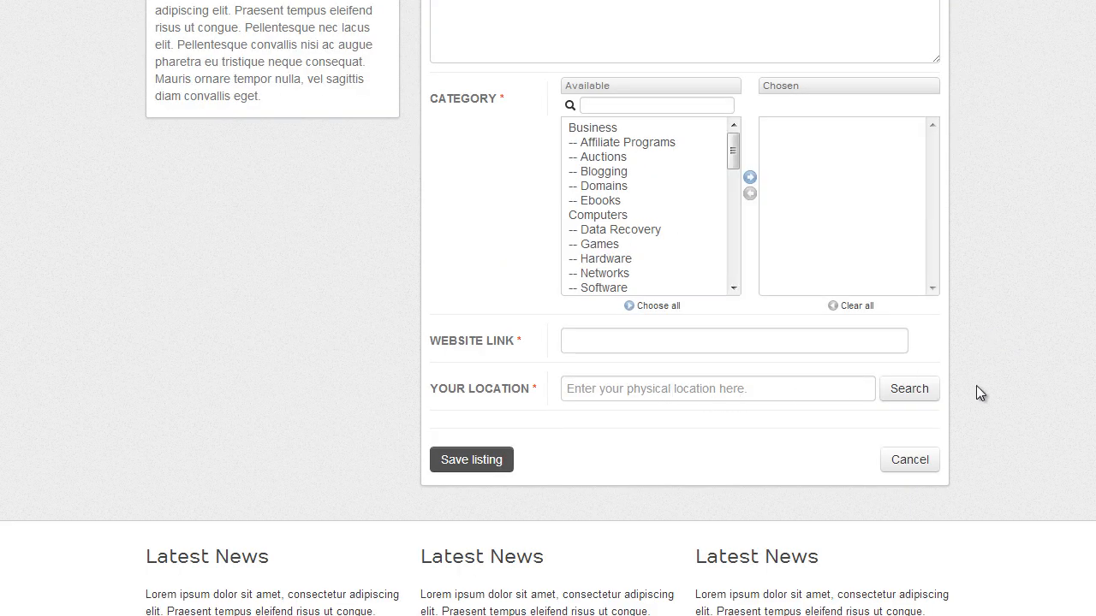
mouse_move(547, 397)
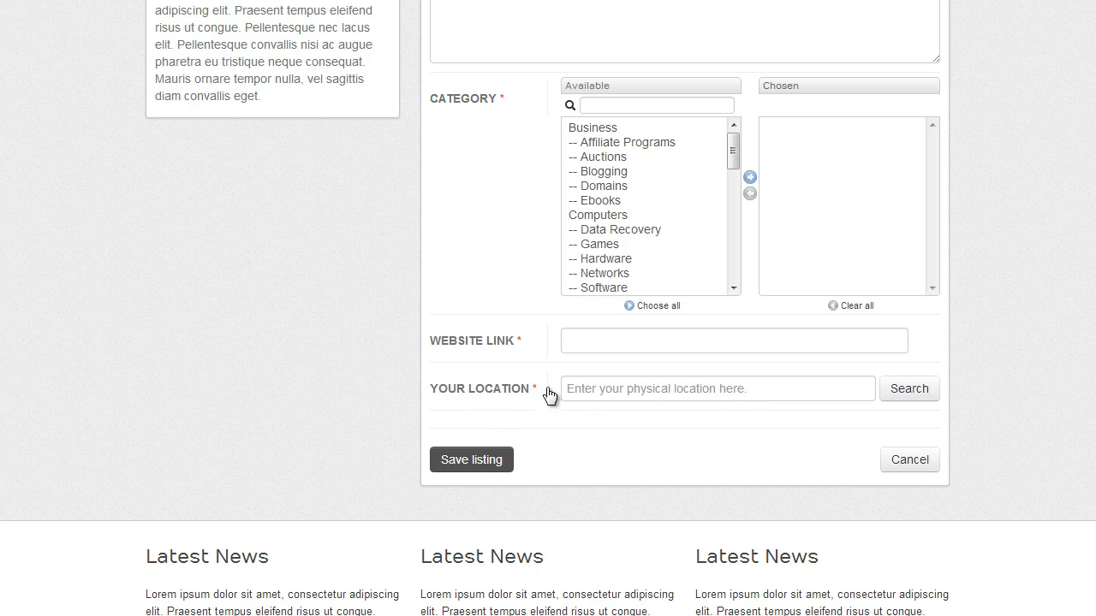
click(715, 387)
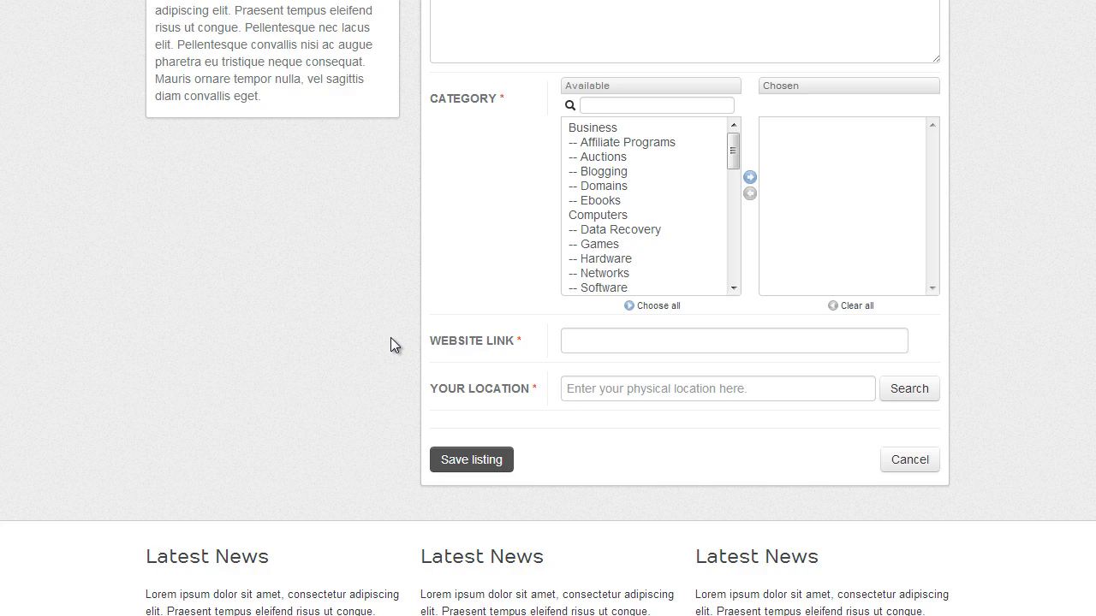
mouse_move(370, 320)
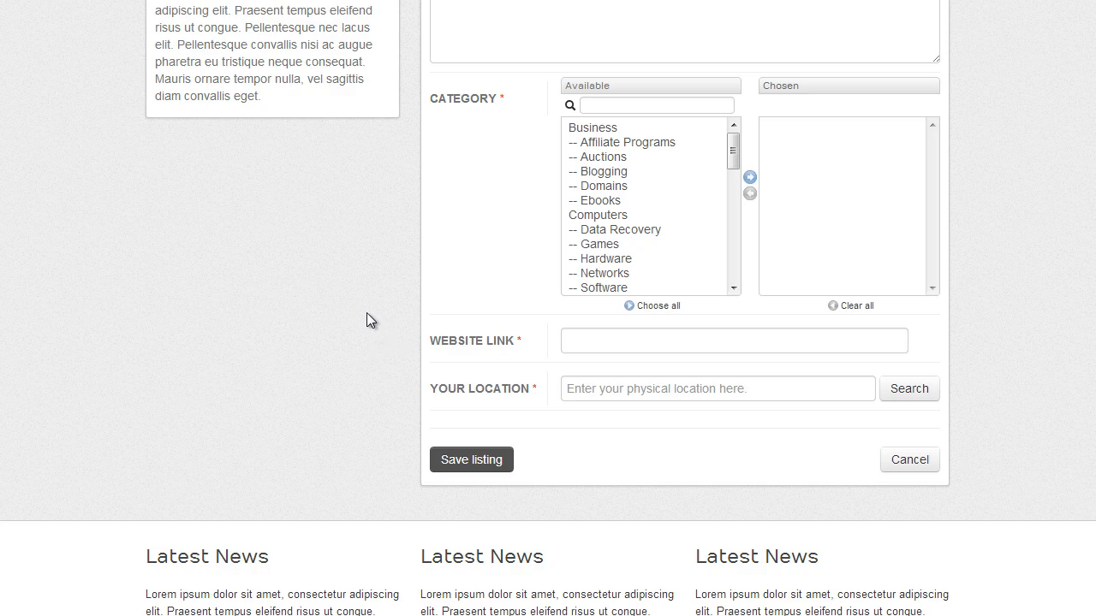
scroll(down, 3)
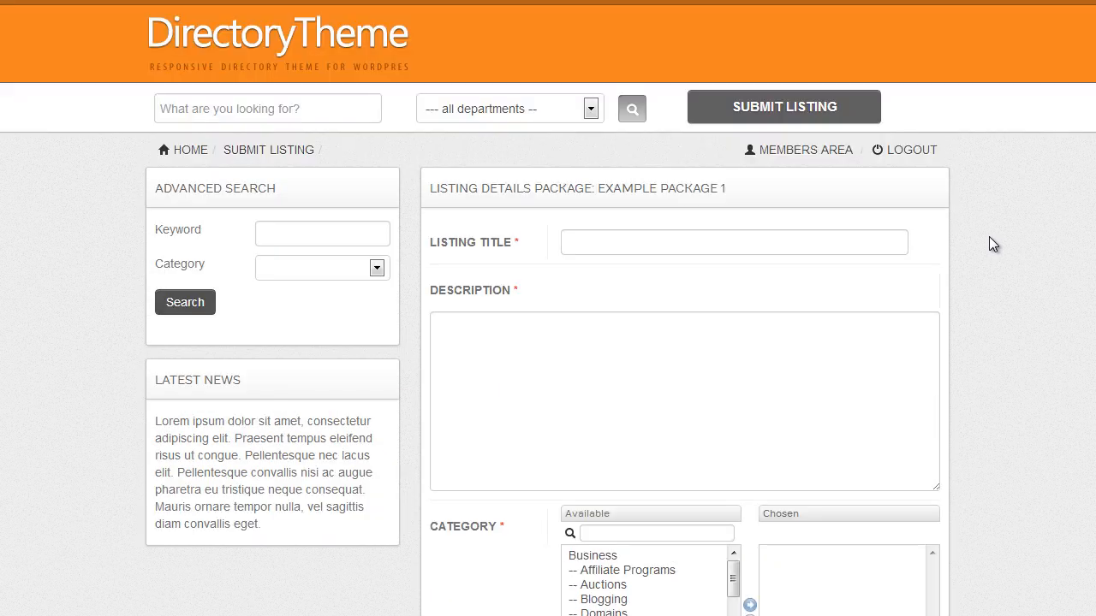
scroll(down, 3)
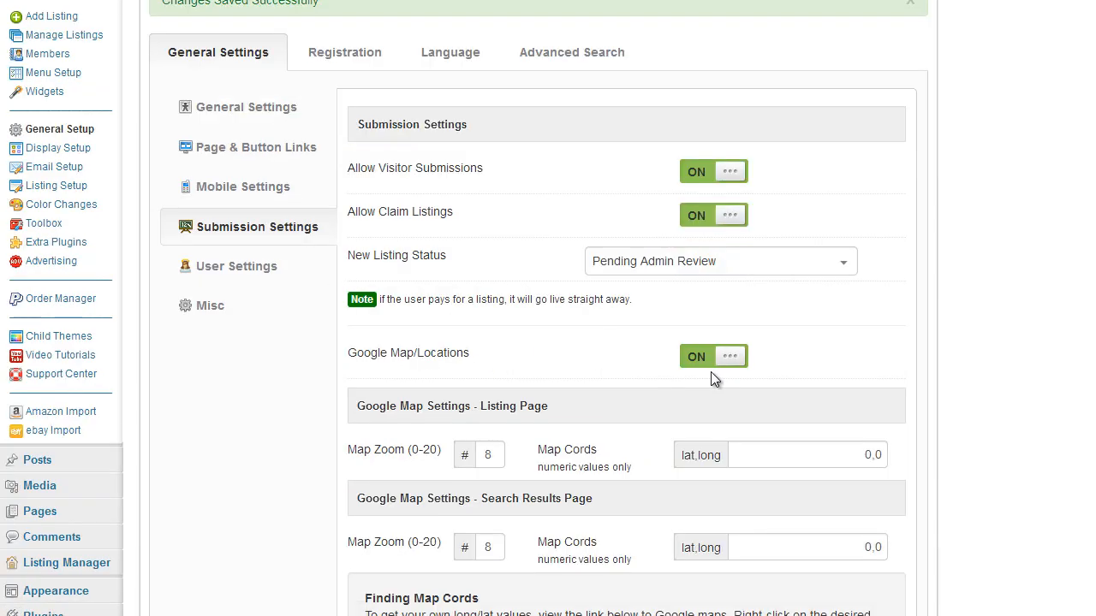
mouse_move(737, 375)
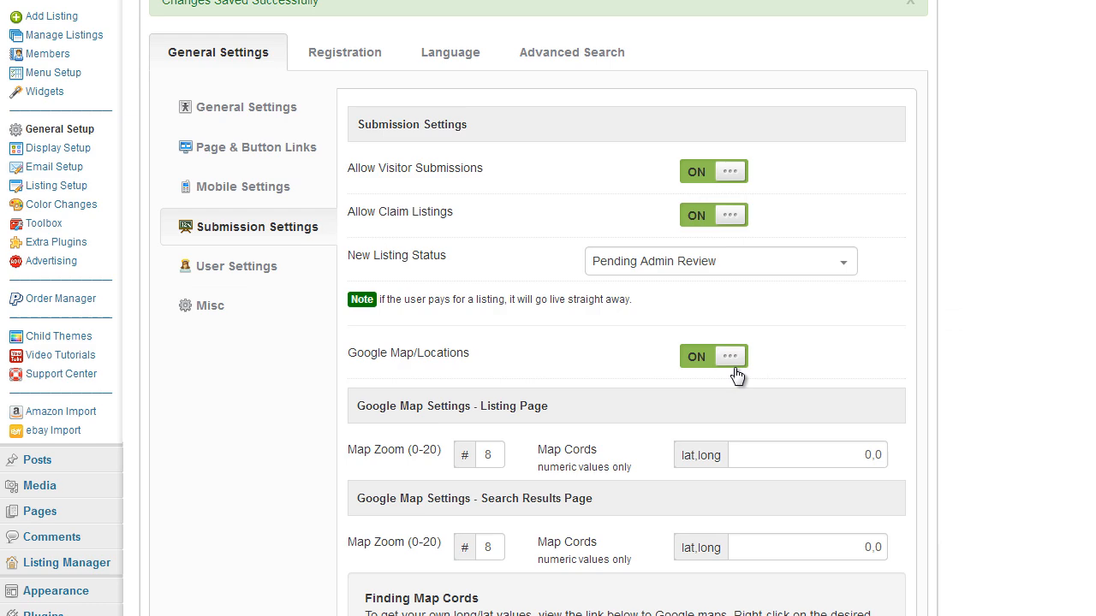
Step: Change the Listing Page Map Zoom in Submission Settings from 8 to 5
scroll(down, 3)
text(5)
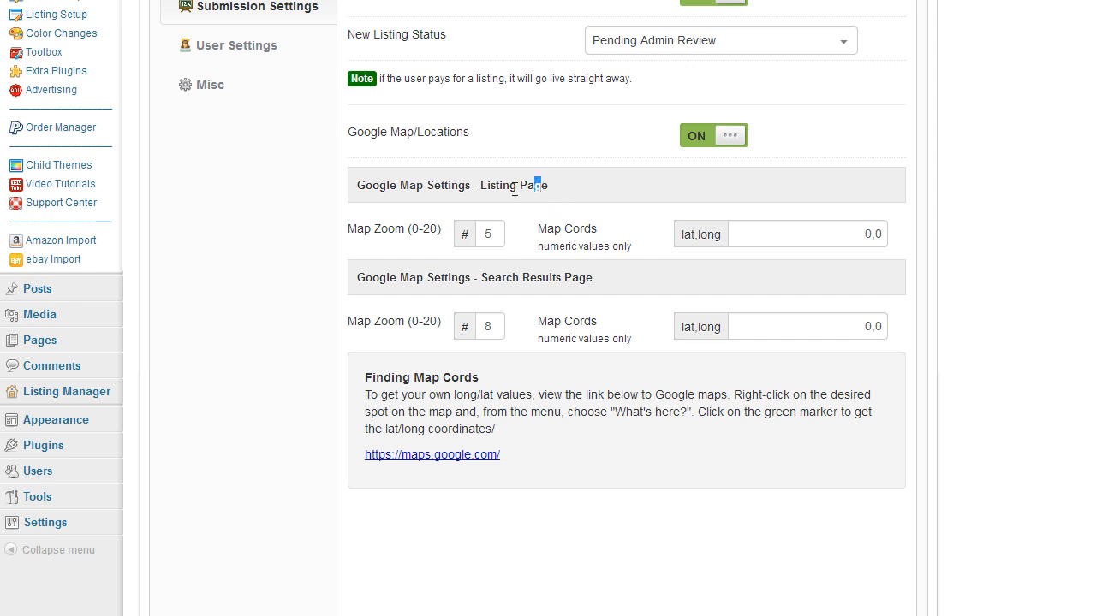
double_click(534, 277)
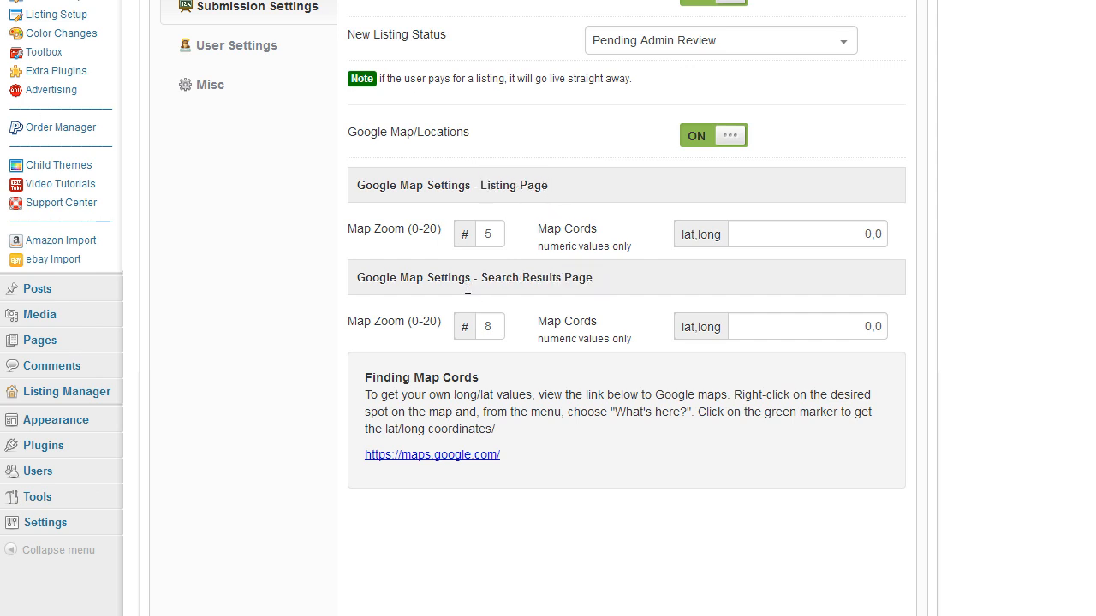
mouse_move(498, 247)
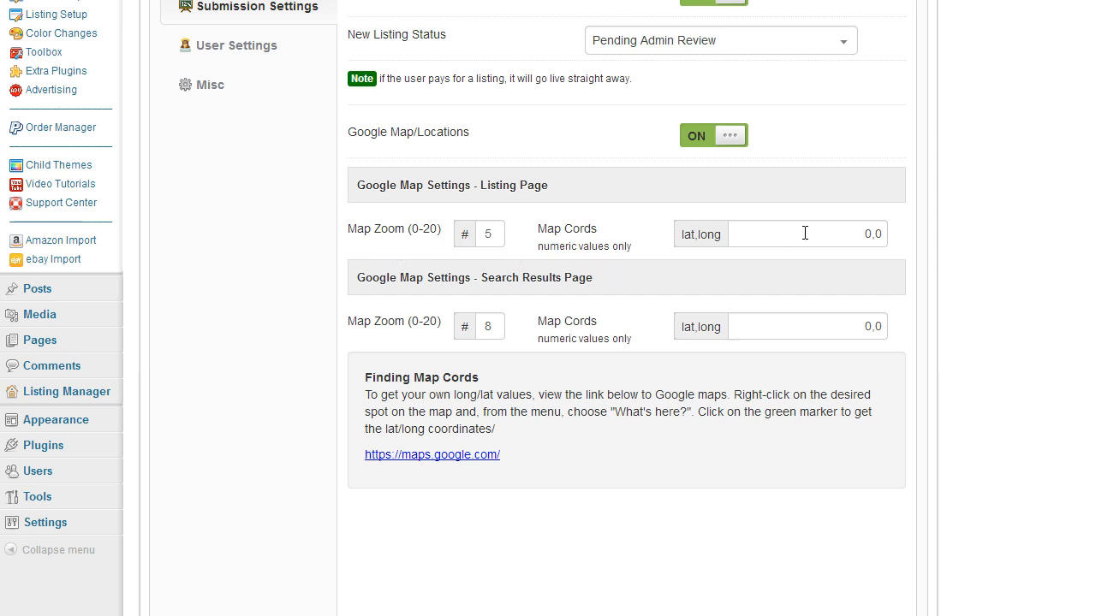
mouse_move(558, 295)
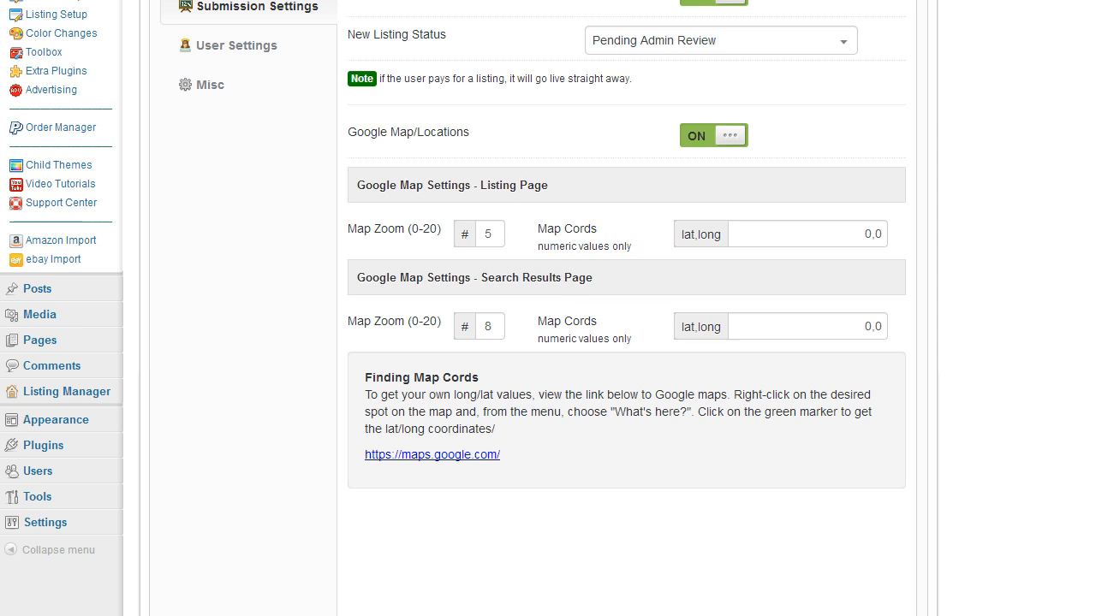
mouse_move(514, 190)
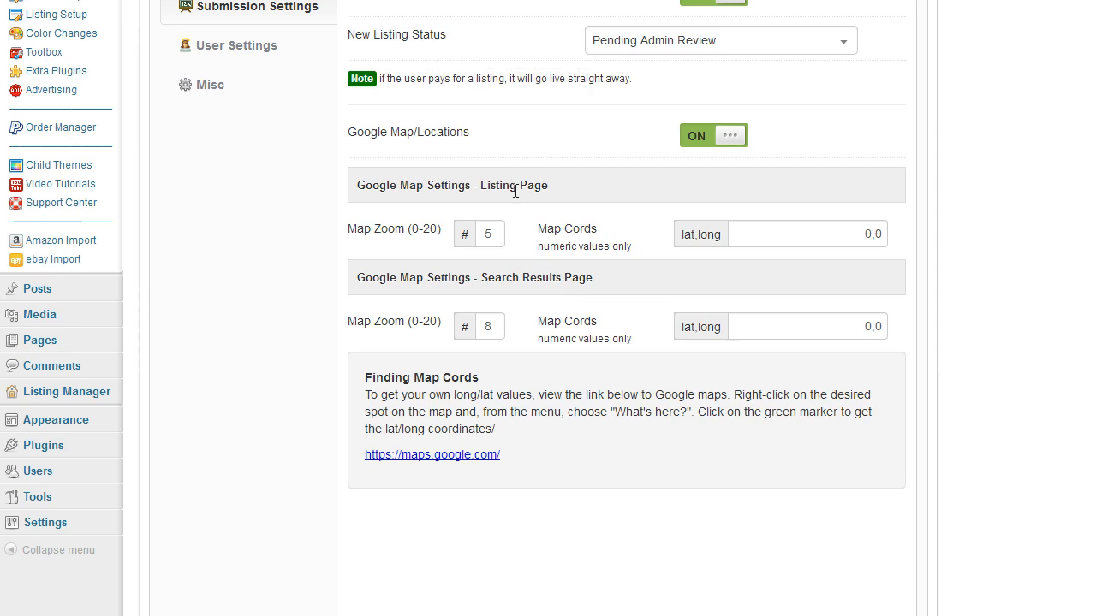
mouse_move(513, 272)
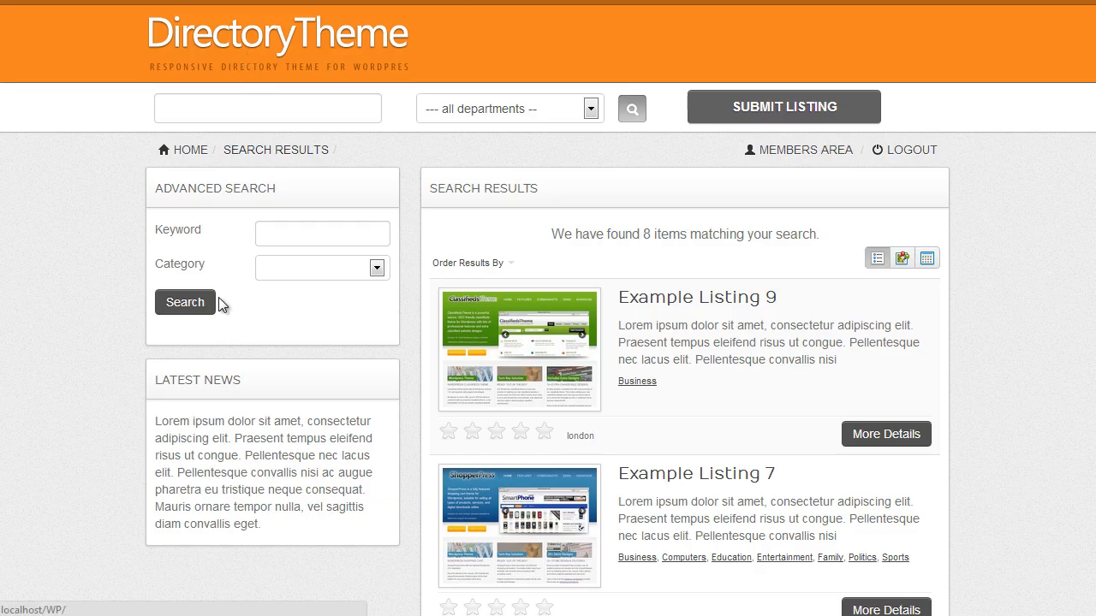
mouse_move(940, 288)
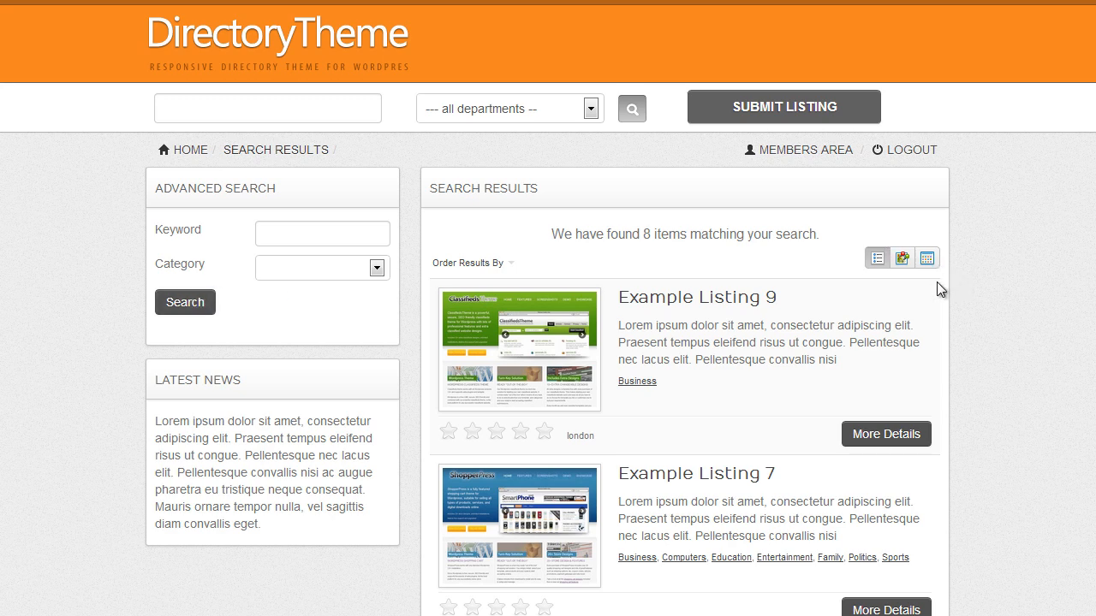
Step: Show the search results on a map and view a listing's location map near London
click(901, 257)
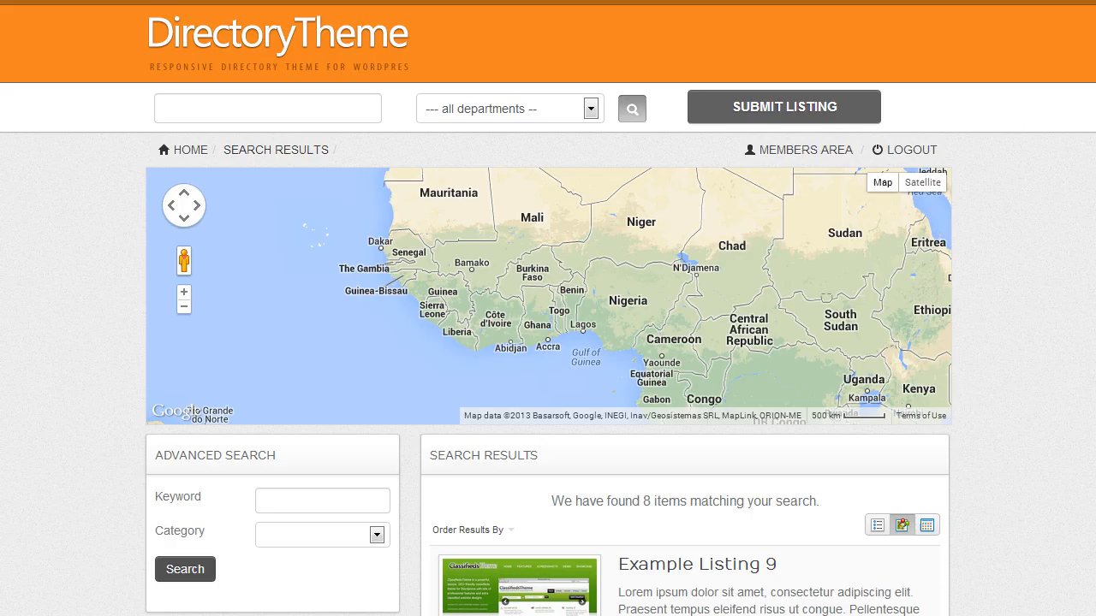
scroll(down, 3)
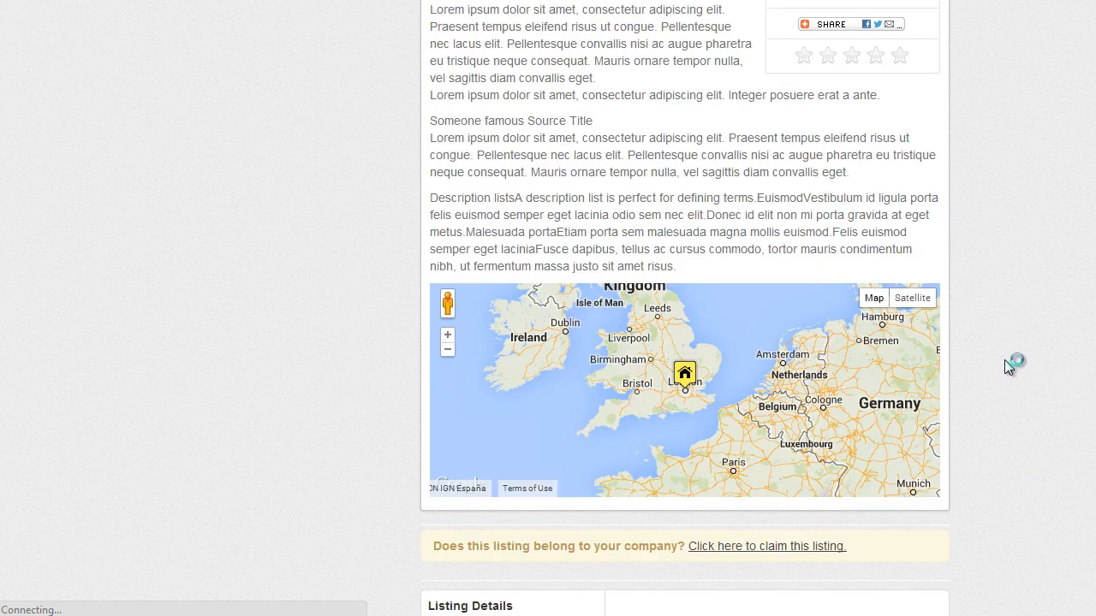
scroll(down, 3)
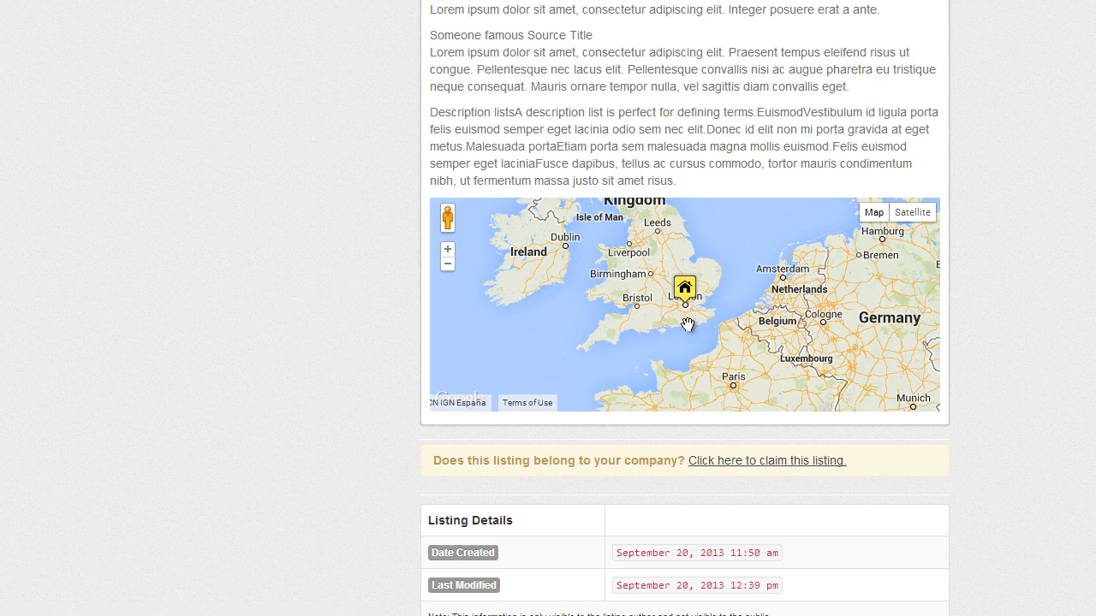
mouse_move(688, 325)
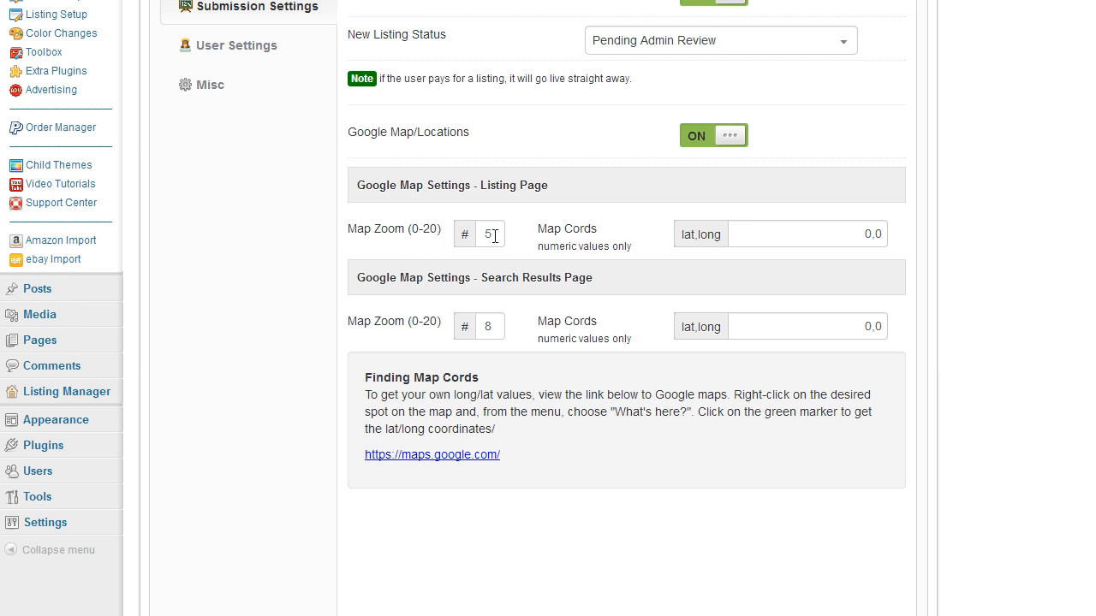
Step: Save the edited listing page map zoom and check it on Example Listing 9's page
text(0)
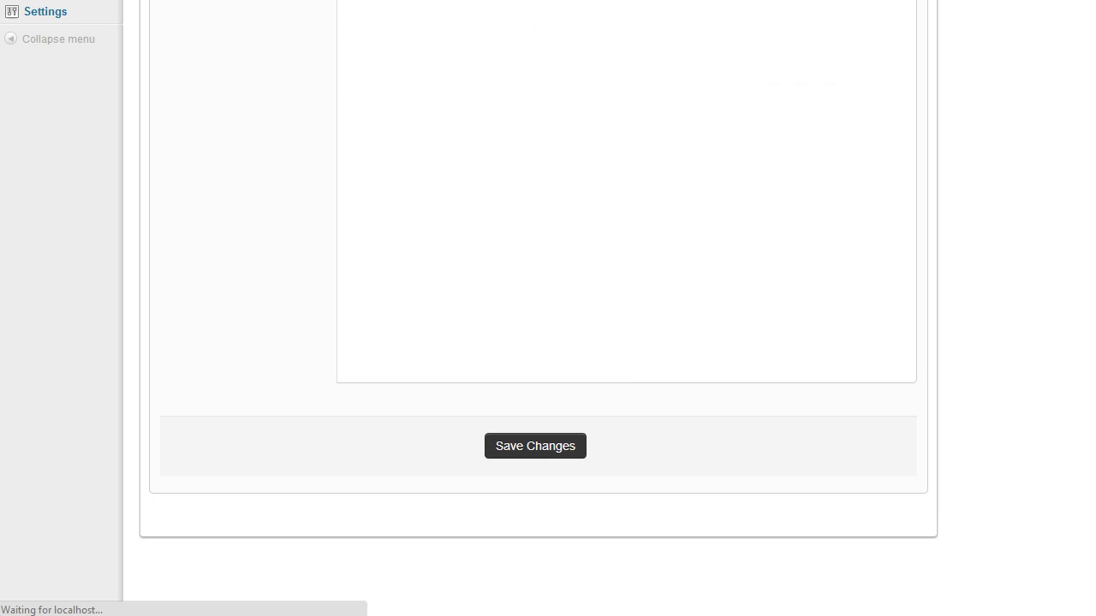
click(534, 445)
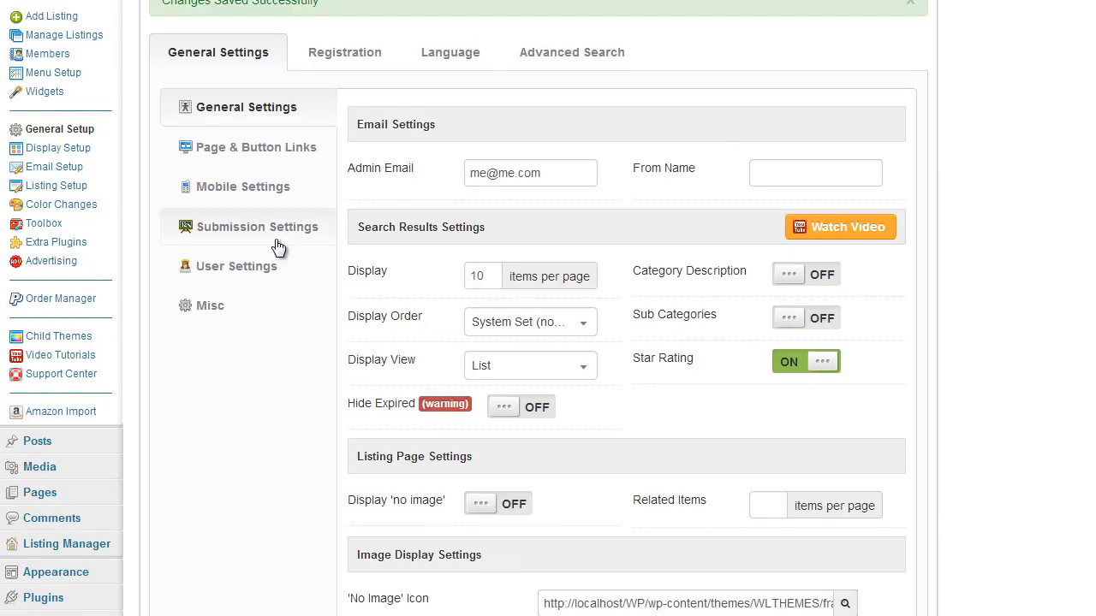
scroll(down, 3)
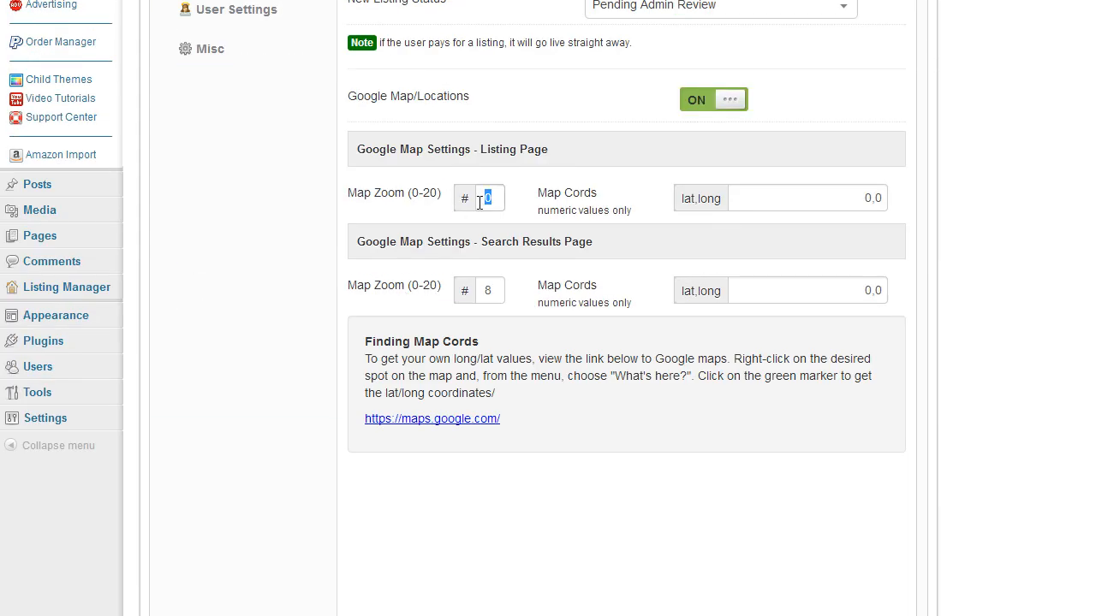
Step: Set the listing page map zoom to 15 and check the map on Example Listing 9 again
text(15)
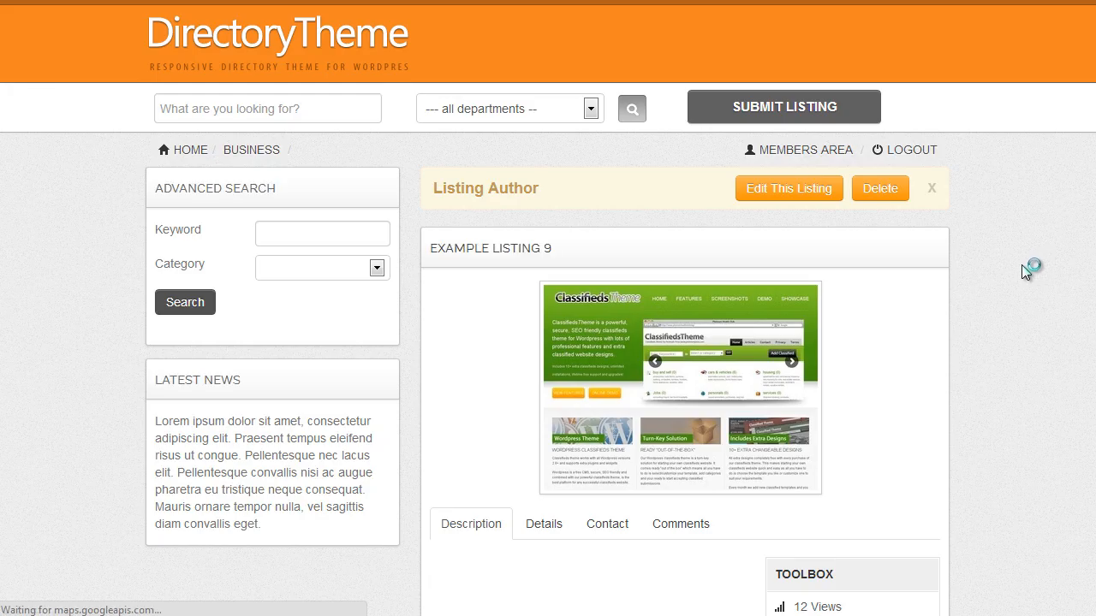
scroll(down, 3)
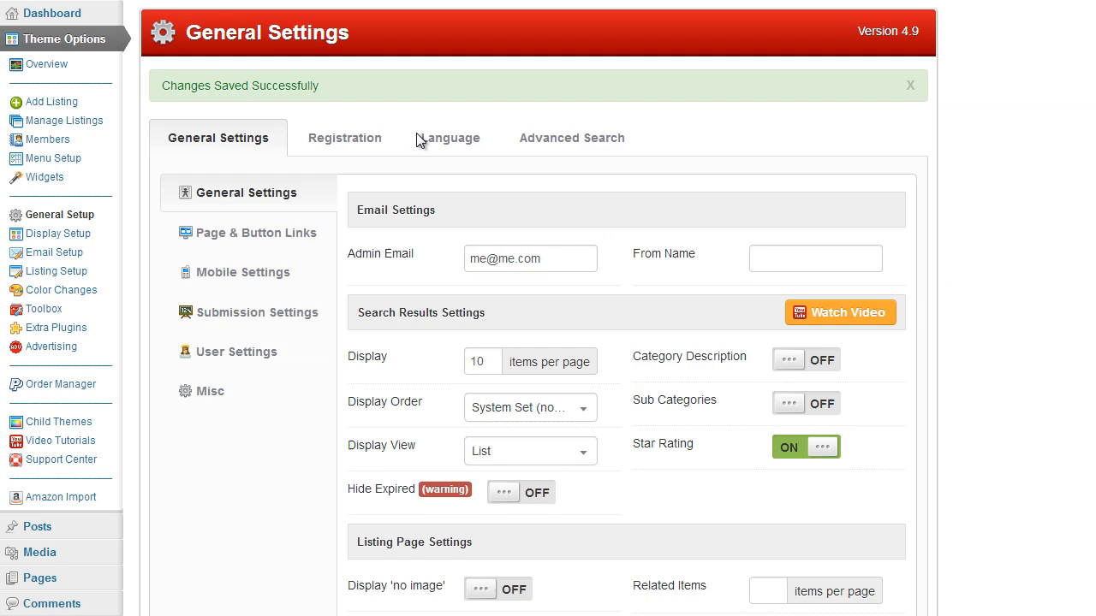
scroll(down, 3)
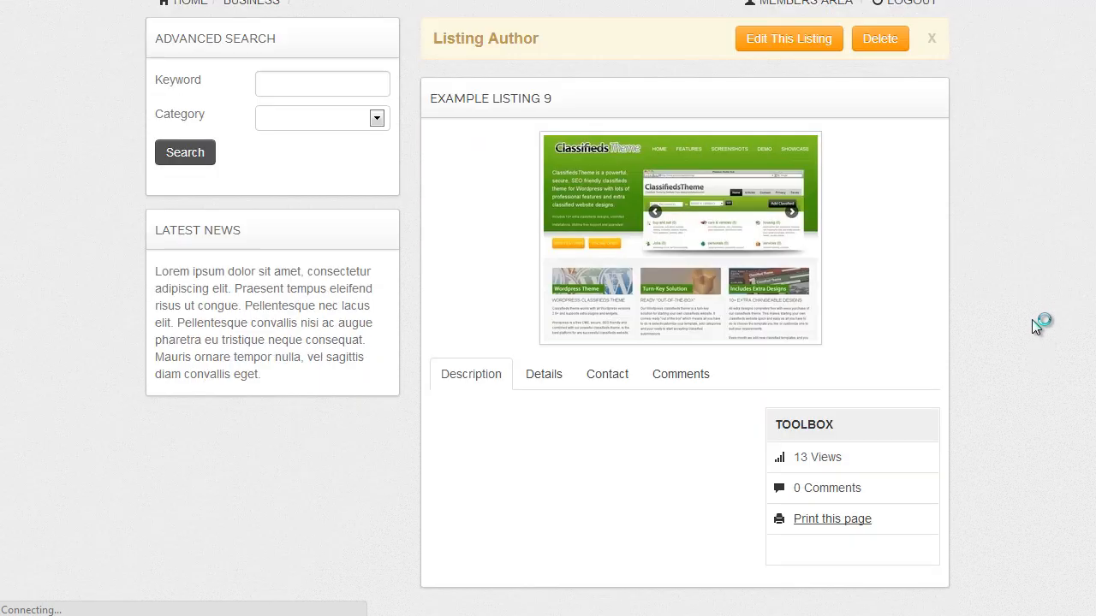
scroll(down, 3)
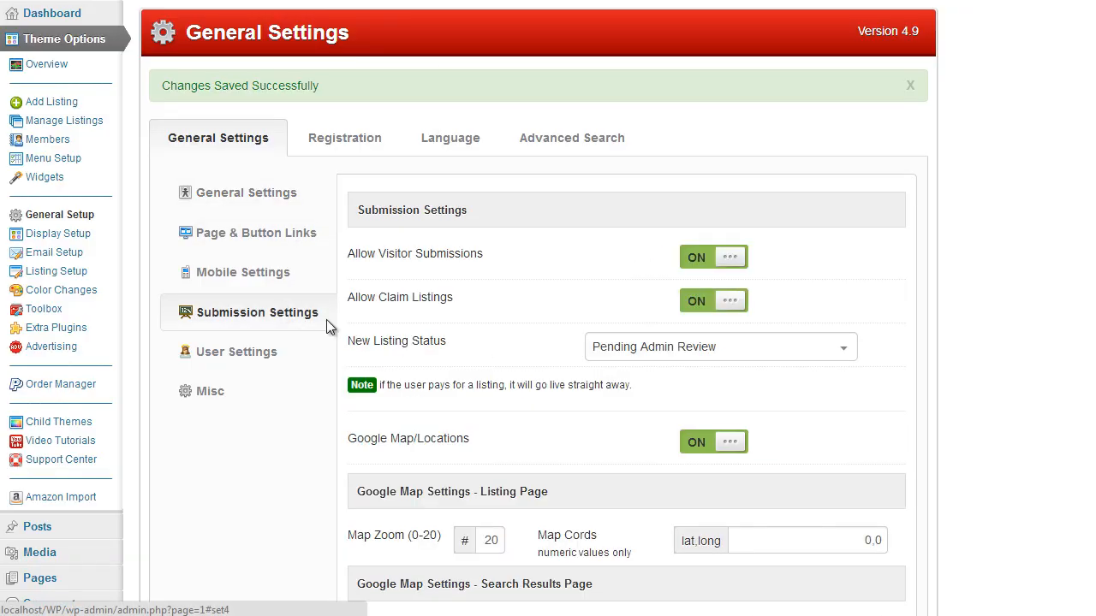
Step: Reach the Map Cords fields and select the listing page coordinates value (0,0)
scroll(down, 3)
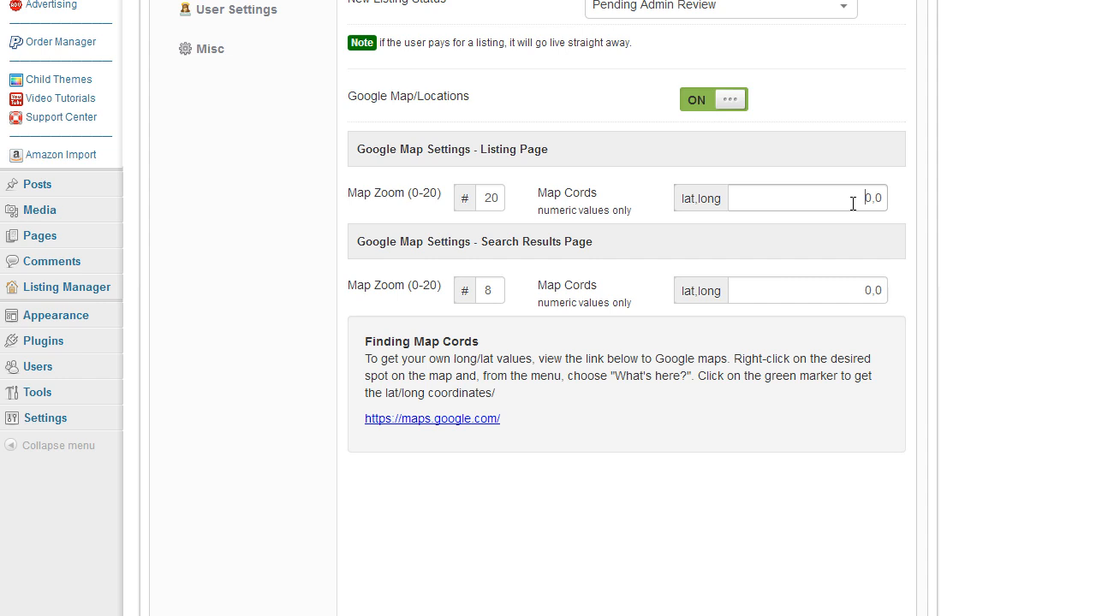
double_click(870, 199)
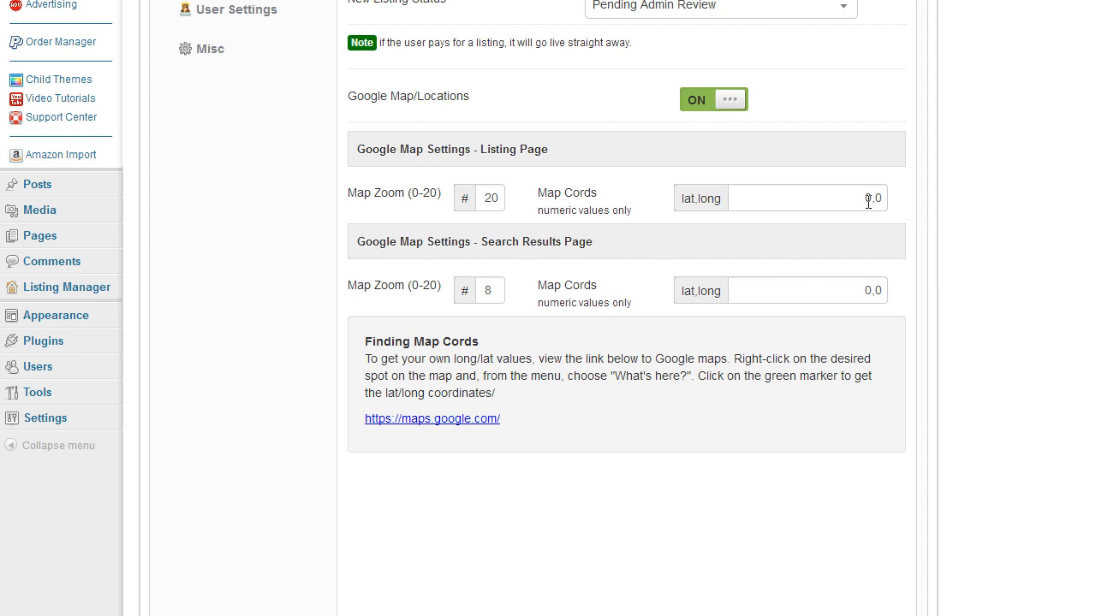
mouse_move(394, 397)
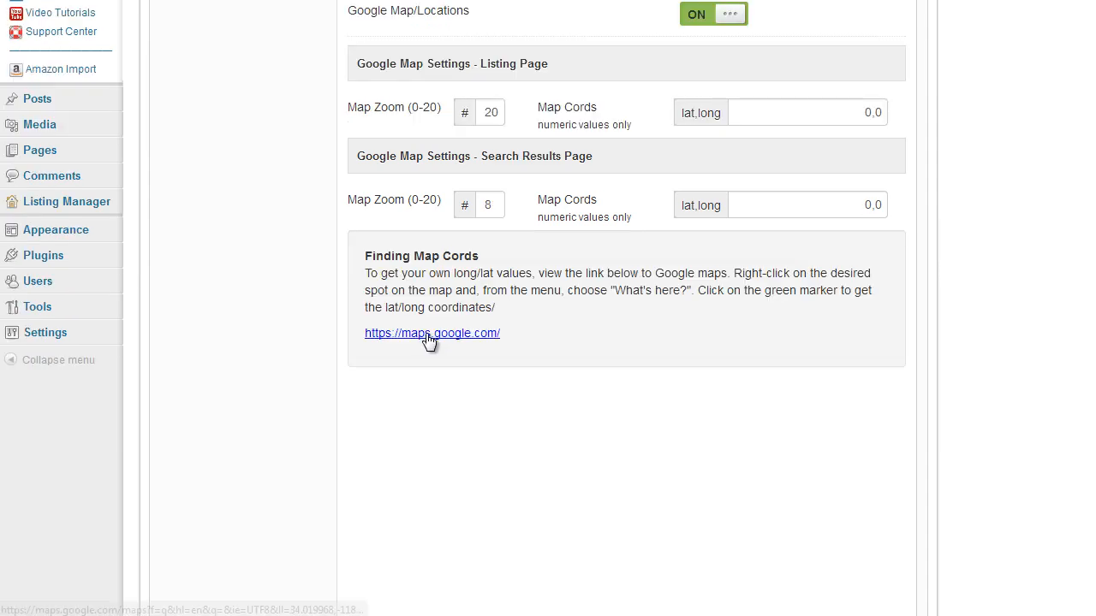
Step: Look up a Northwest Territories spot in Google Maps, revealing 60.844911, -116.921997
click(431, 332)
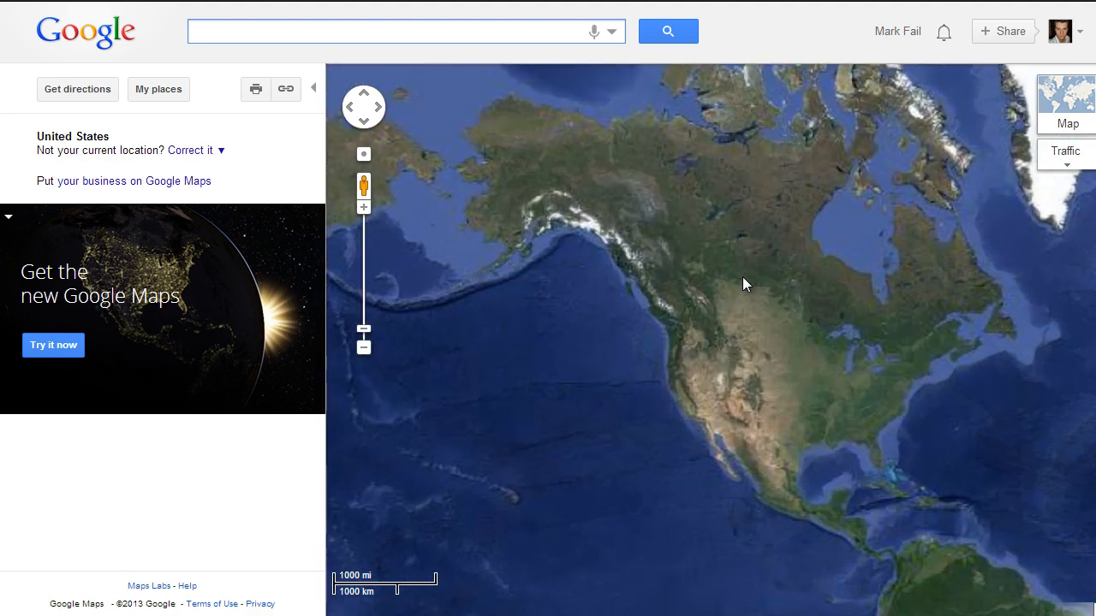
right_click(742, 284)
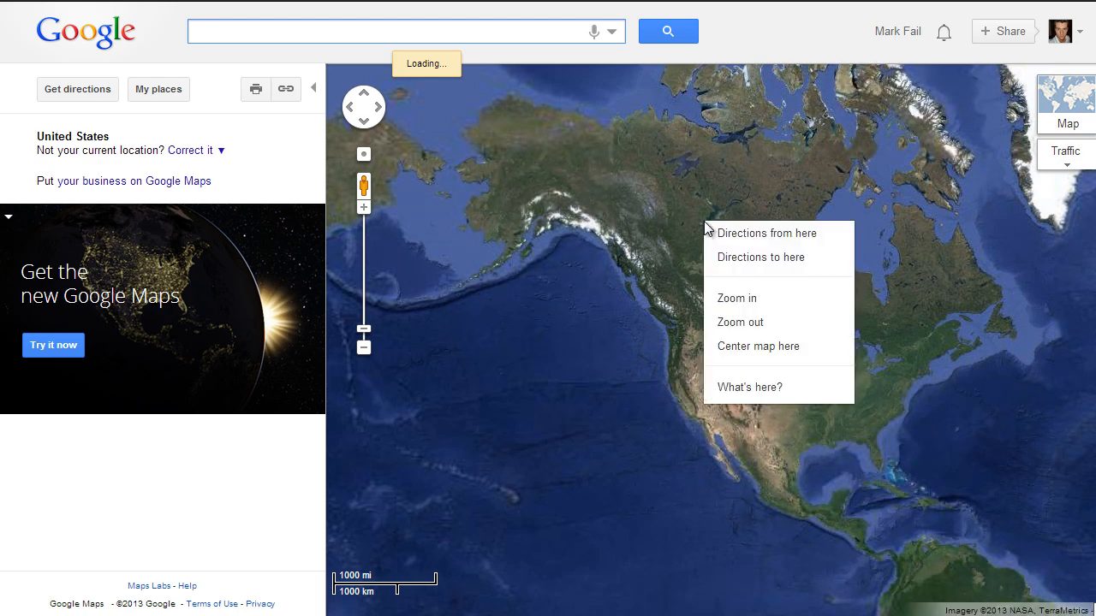
mouse_move(750, 387)
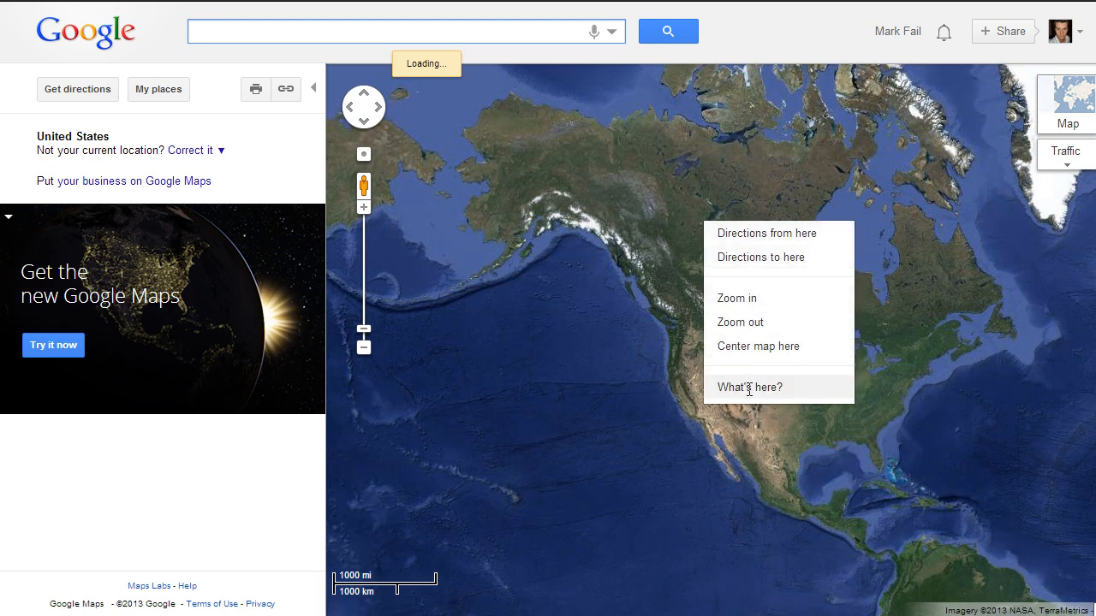
click(748, 387)
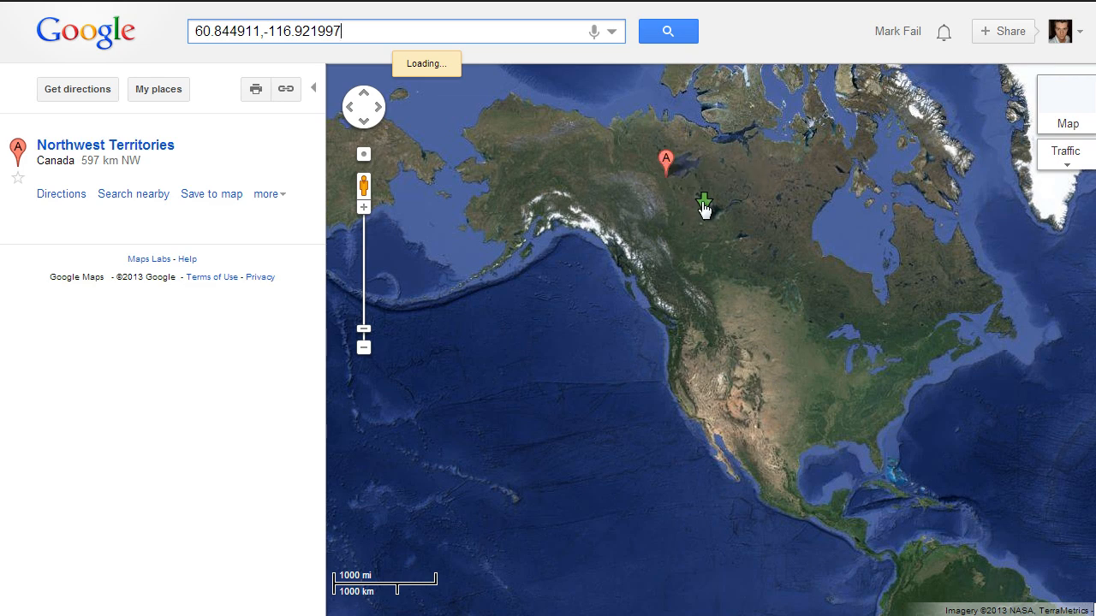
mouse_move(703, 203)
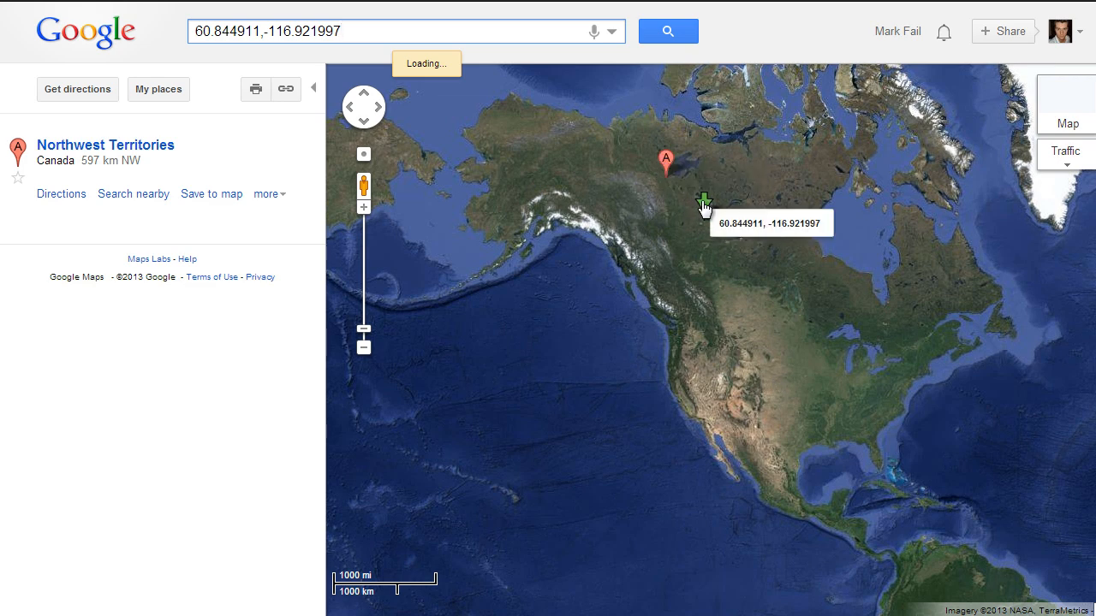
click(702, 205)
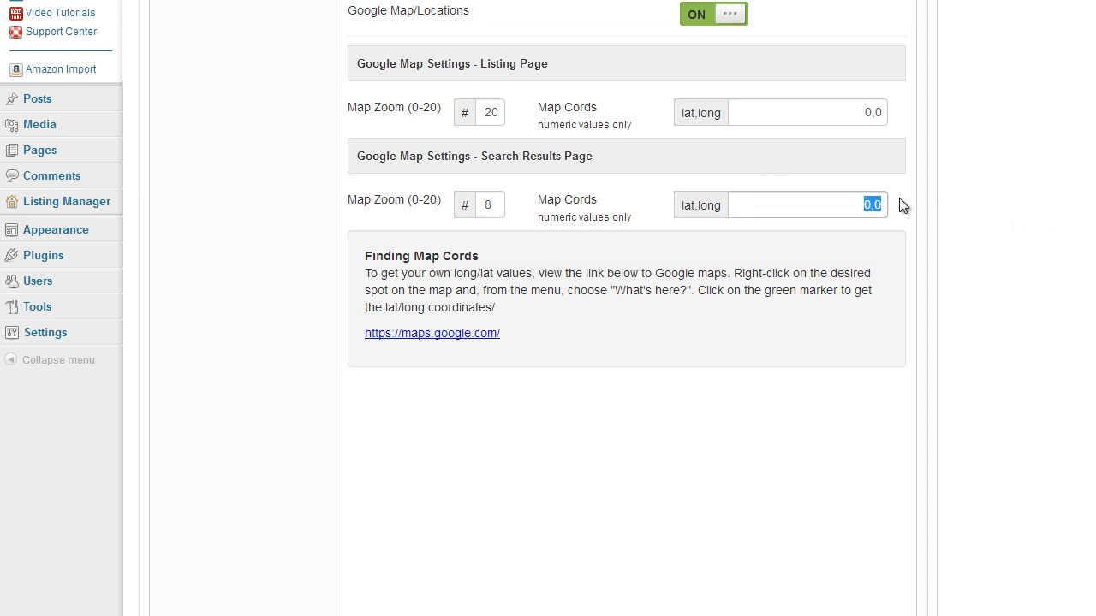
Step: Paste 60.844911, -116.921997 into the Search Results Page Map Cords field
text(60.844911, -116.921997)
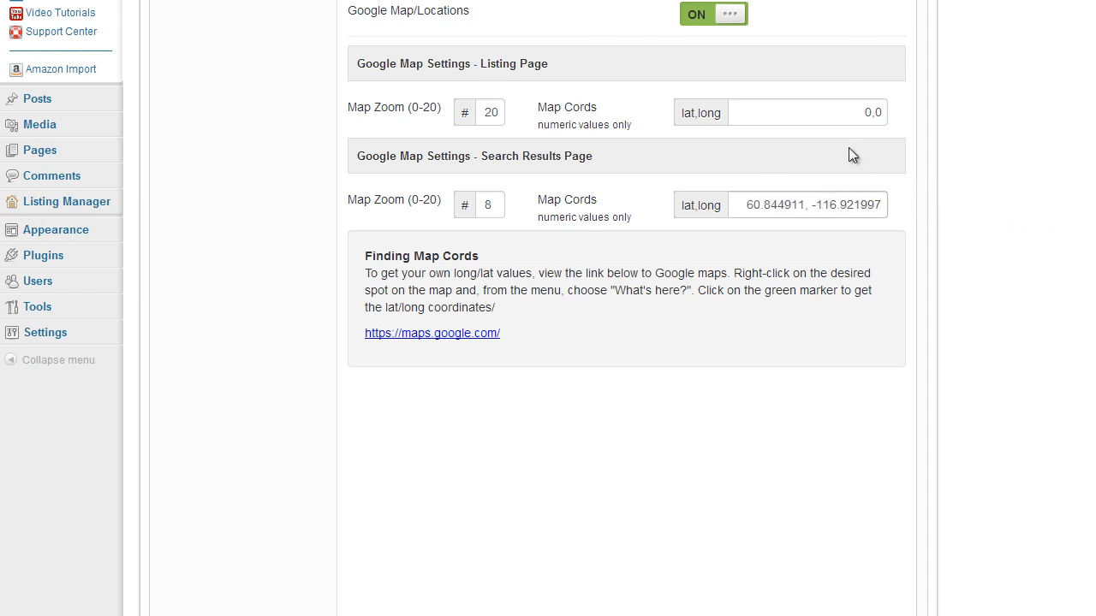